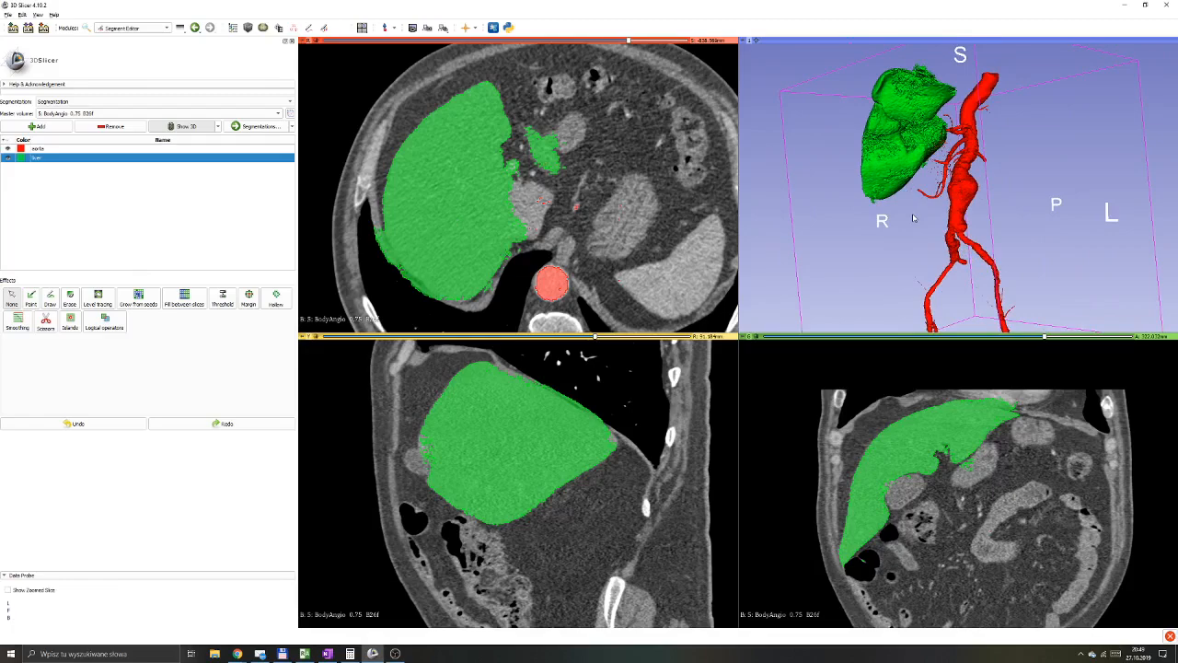
pyautogui.moveTo(910, 217)
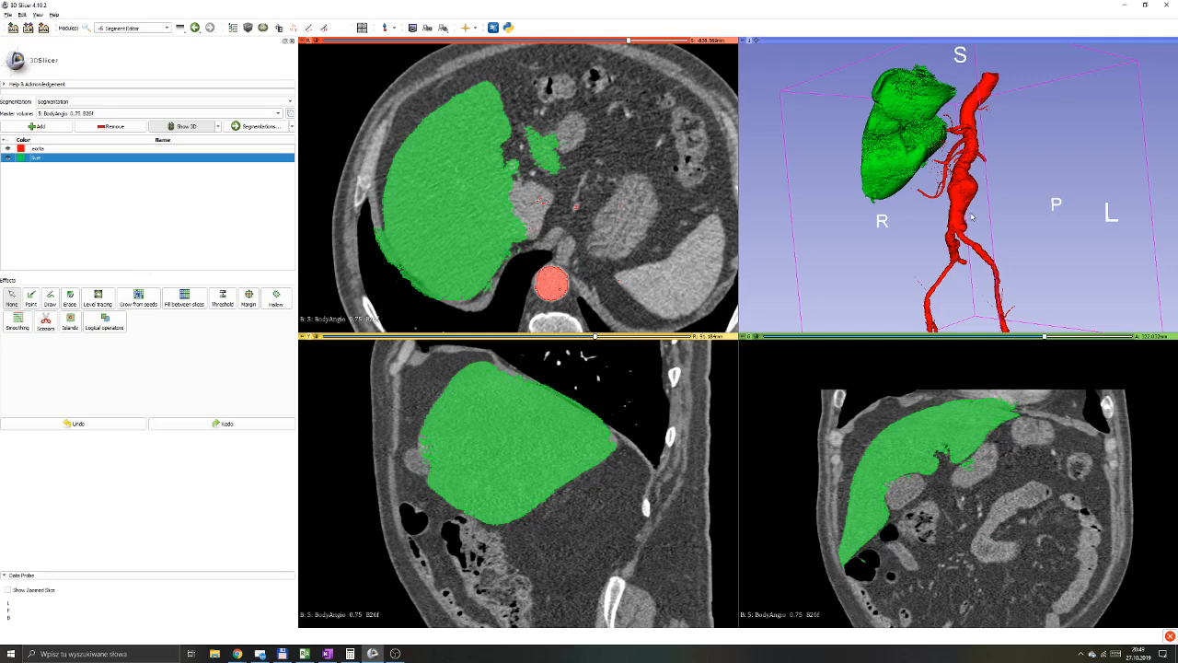
pyautogui.moveTo(968, 217)
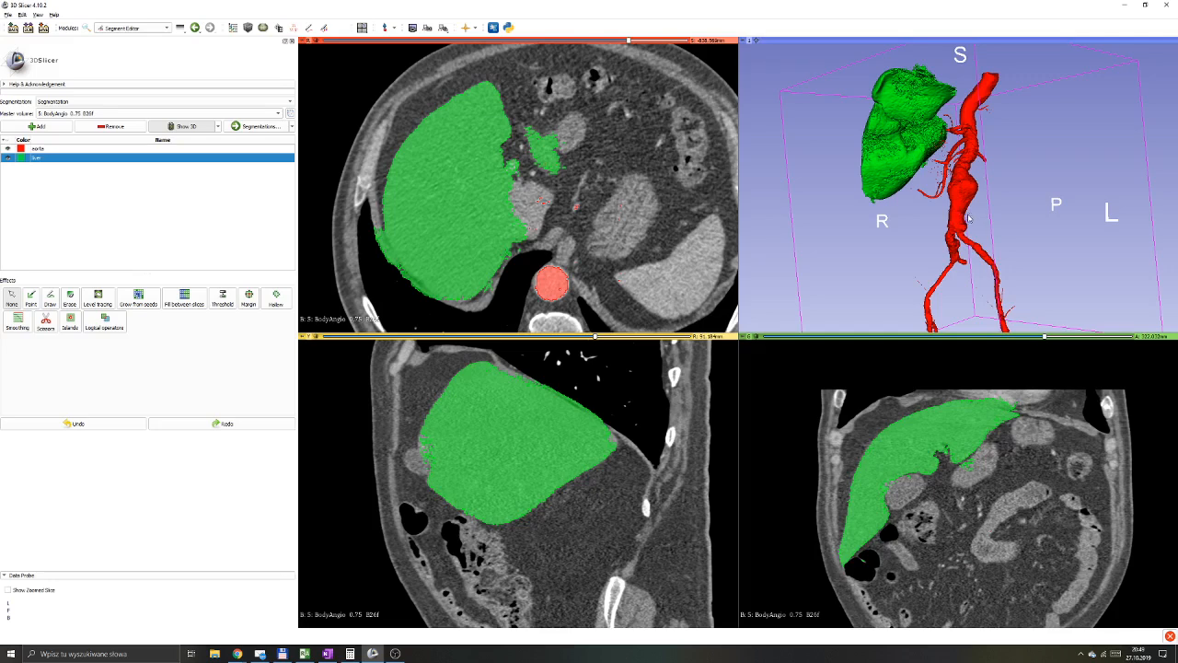
pyautogui.moveTo(950, 212)
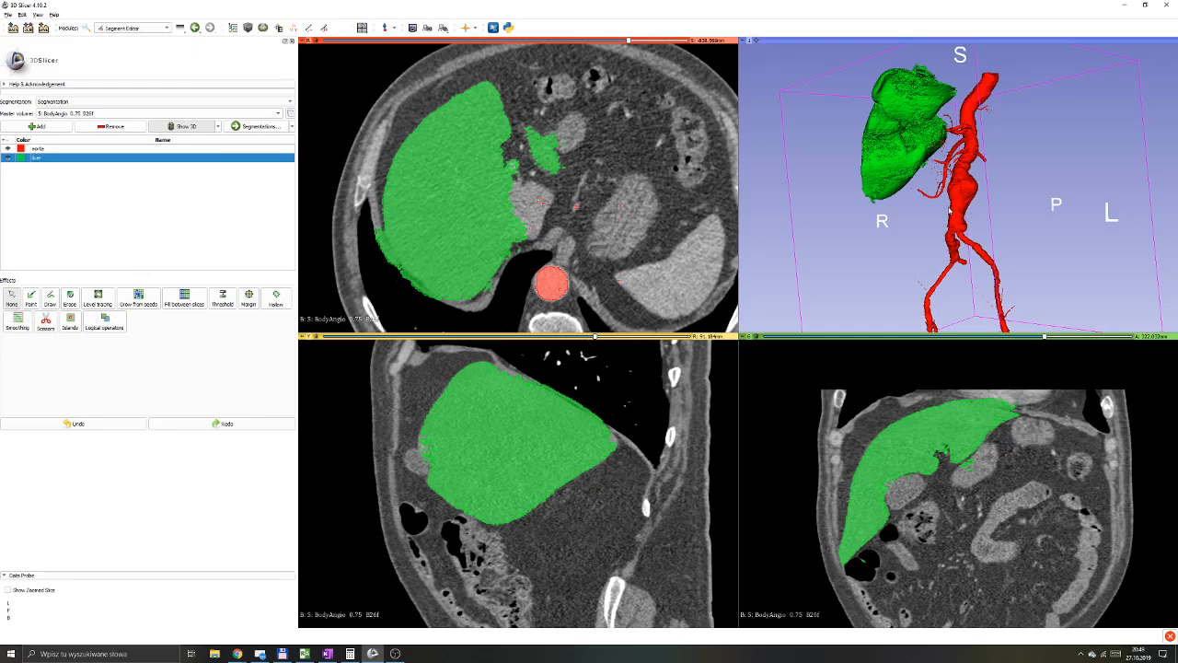
pyautogui.moveTo(950, 204)
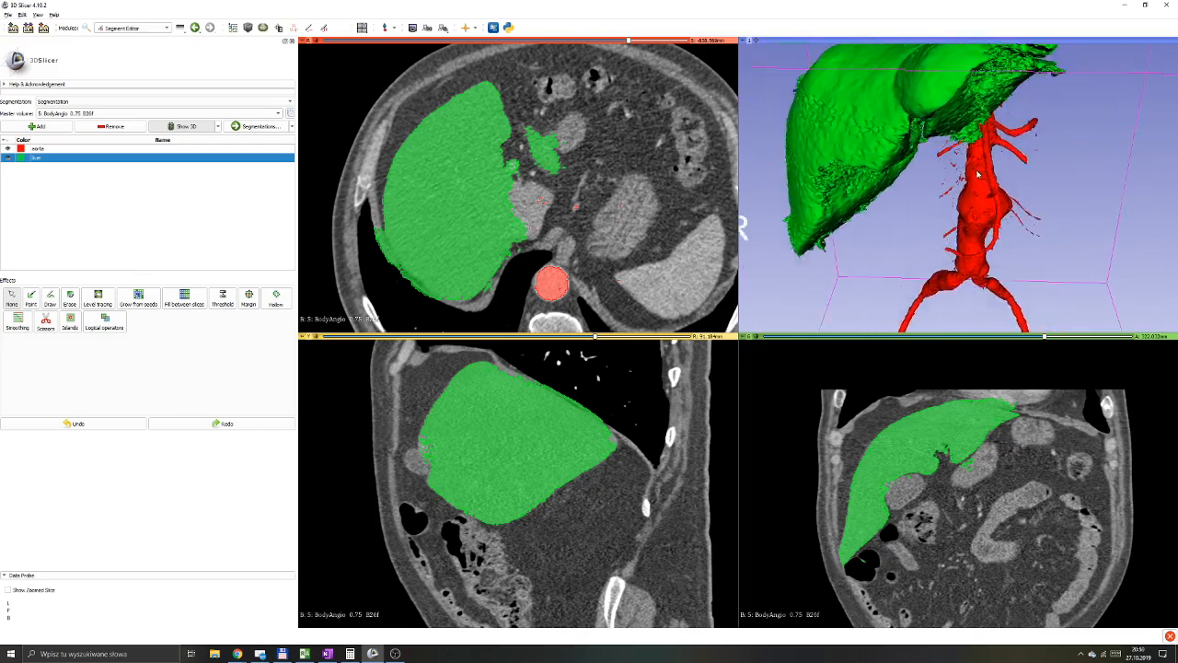
# Inspect the liver and aorta surfaces closely in the 3D view from both sides
pyautogui.moveTo(976, 175); pyautogui.dragTo(893, 193)
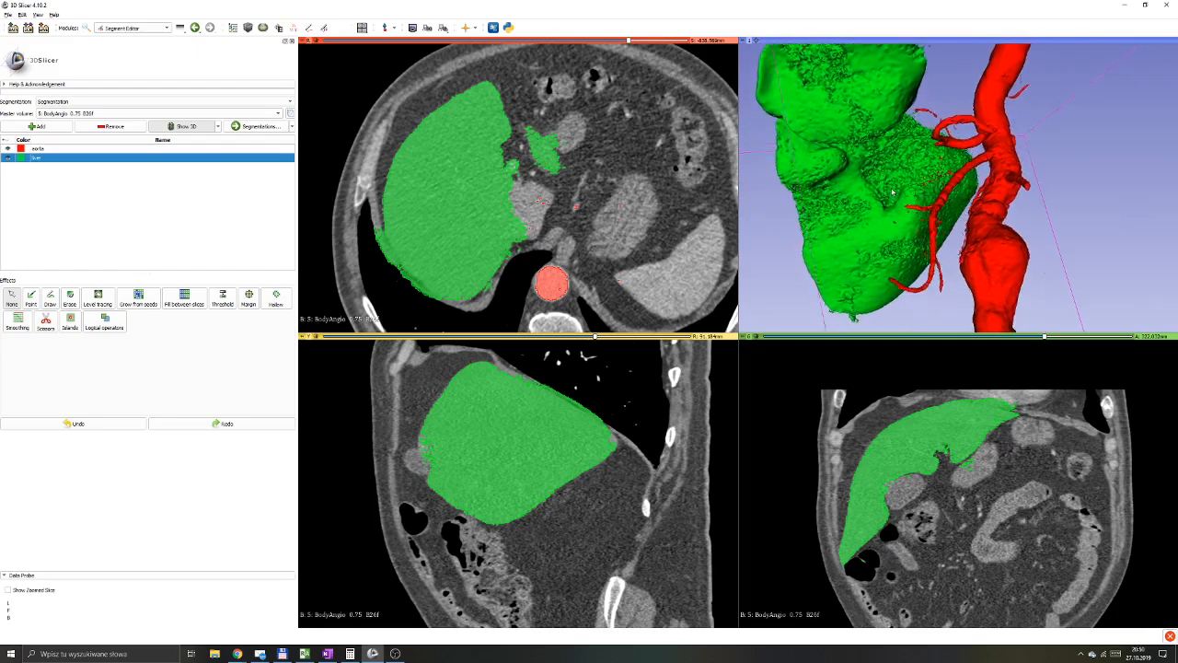
pyautogui.moveTo(893, 193); pyautogui.dragTo(902, 166)
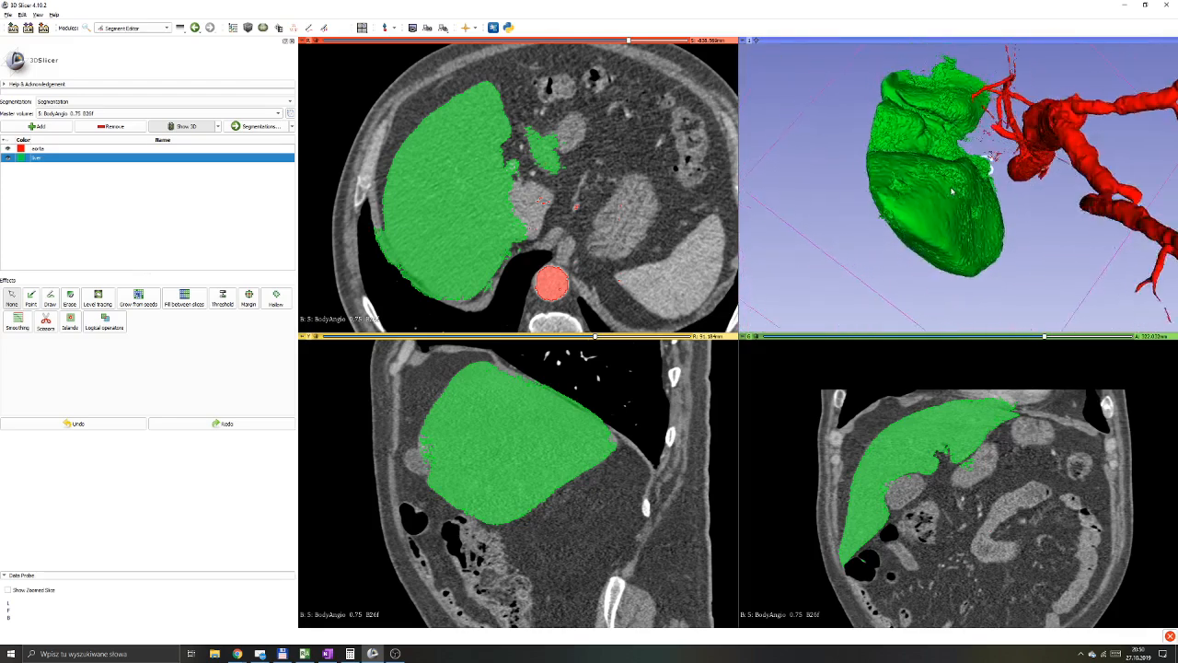
pyautogui.moveTo(954, 189); pyautogui.dragTo(979, 201)
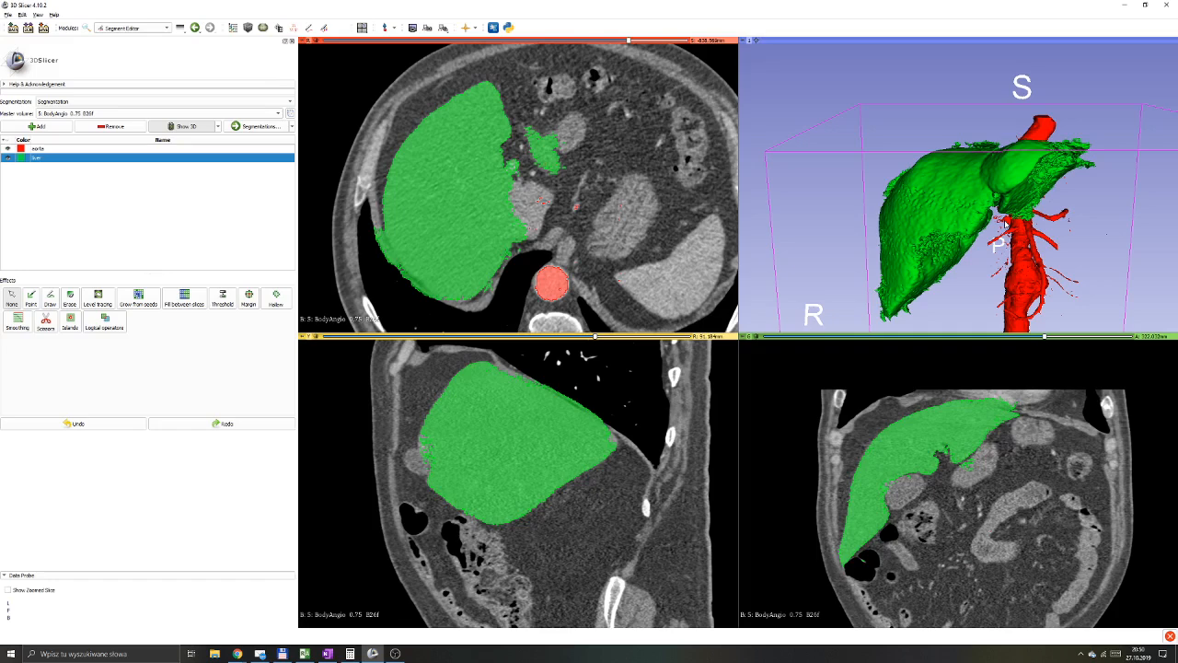
pyautogui.moveTo(1049, 228)
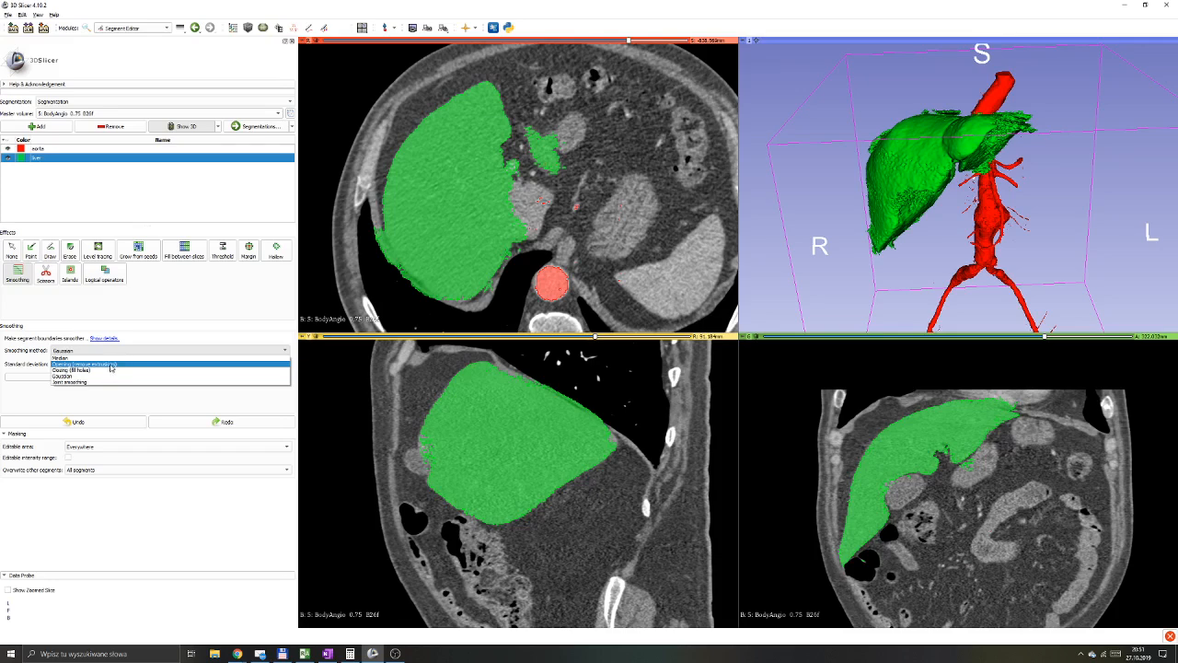
pyautogui.moveTo(111, 368)
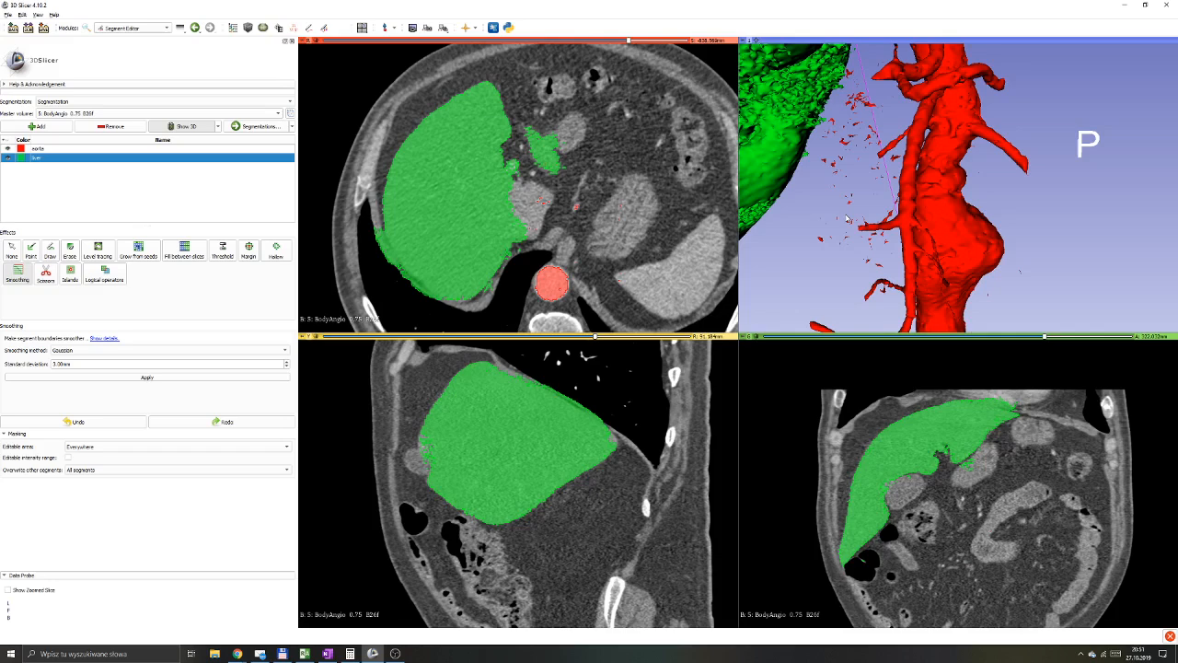
# Browse the Smoothing method list in the Smoothing effect
pyautogui.click(169, 350)
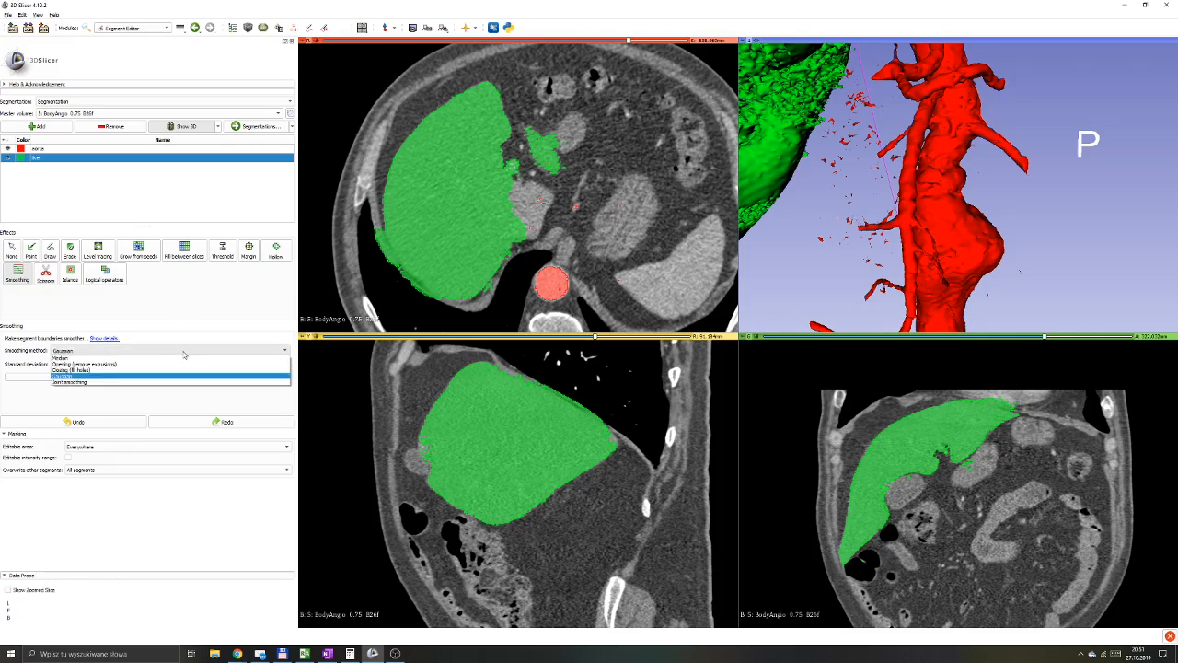
pyautogui.moveTo(138, 372)
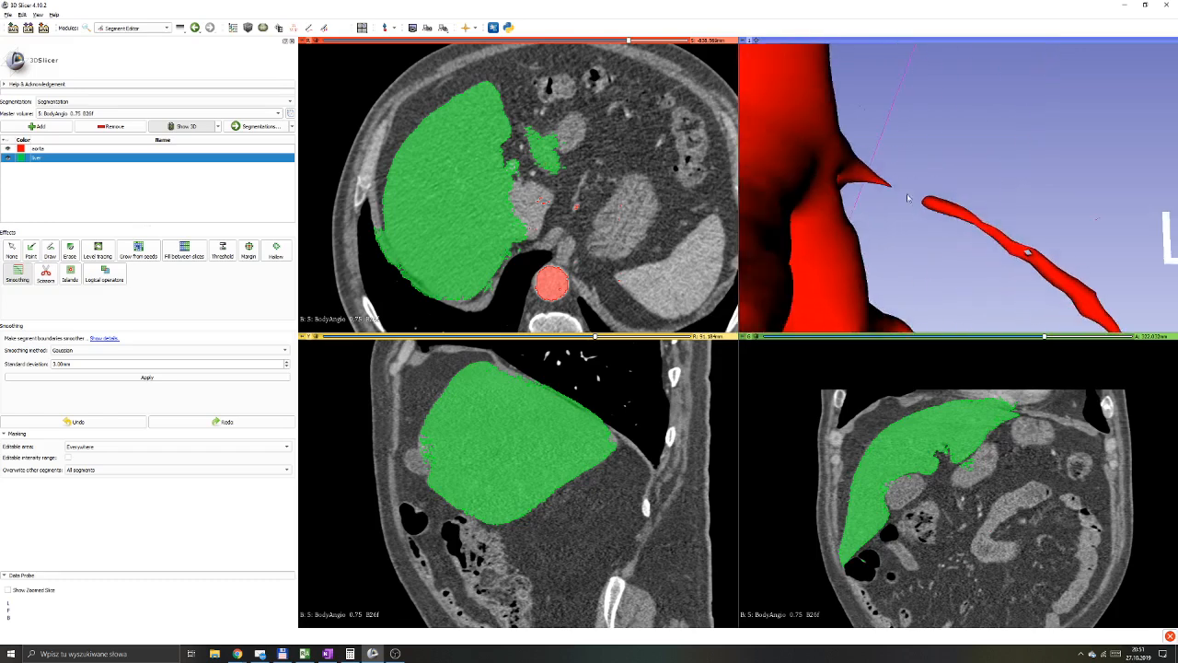
pyautogui.moveTo(914, 201)
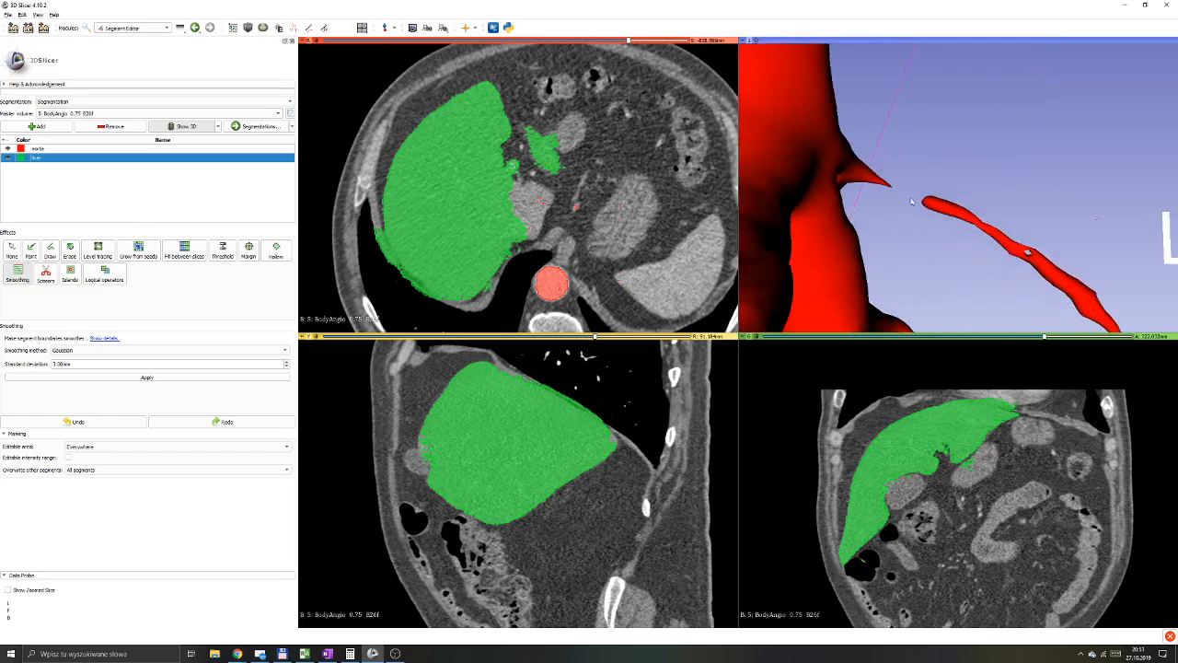
pyautogui.click(170, 350)
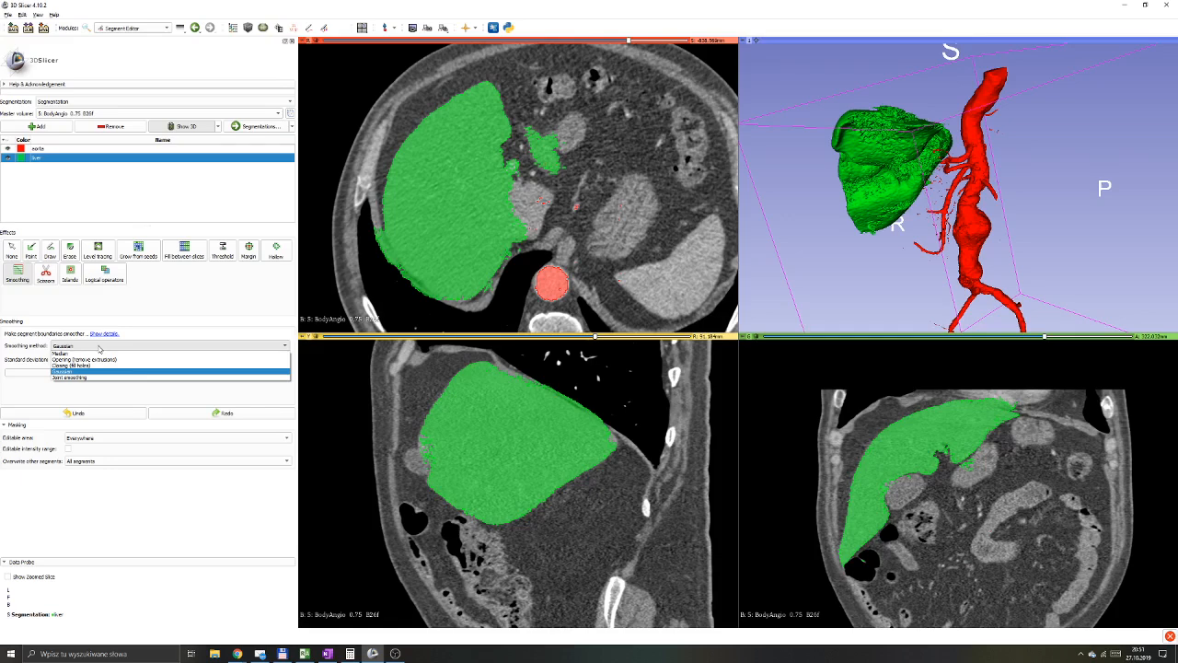
pyautogui.moveTo(102, 352)
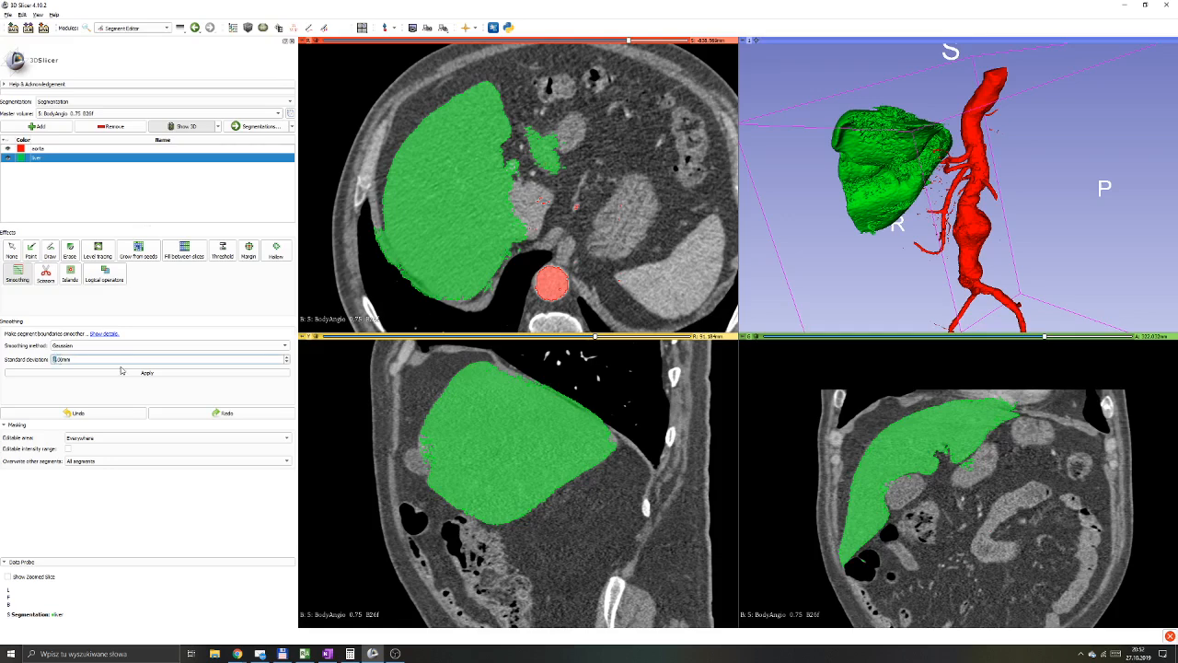
pyautogui.moveTo(162, 350)
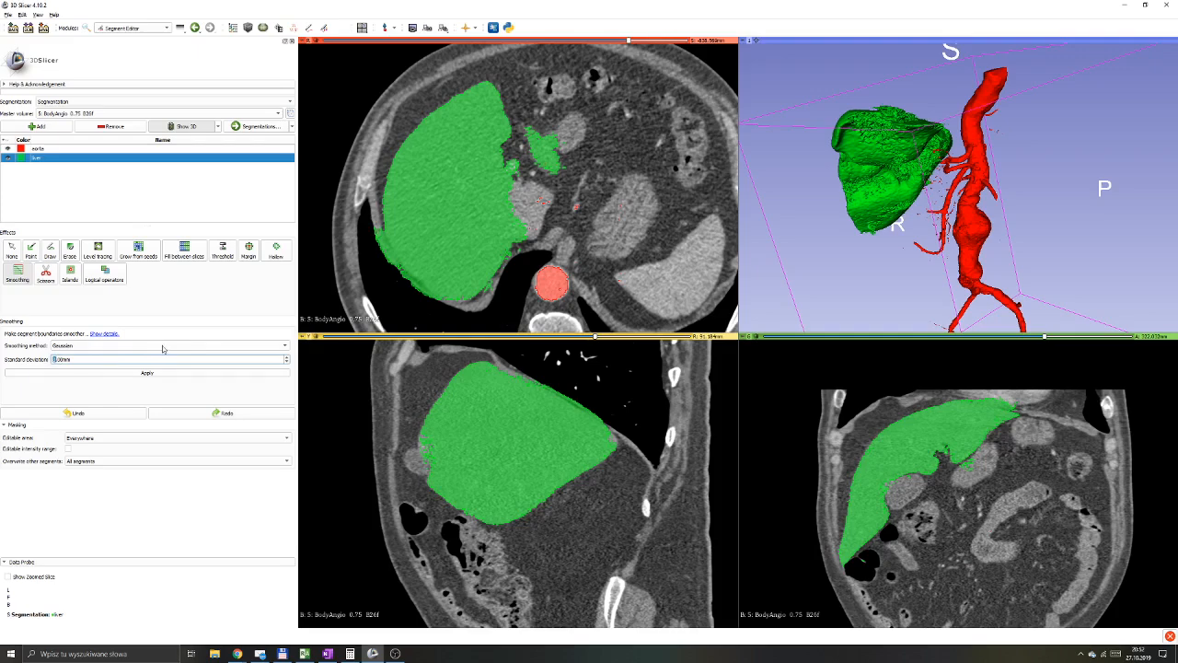
pyautogui.moveTo(92, 361)
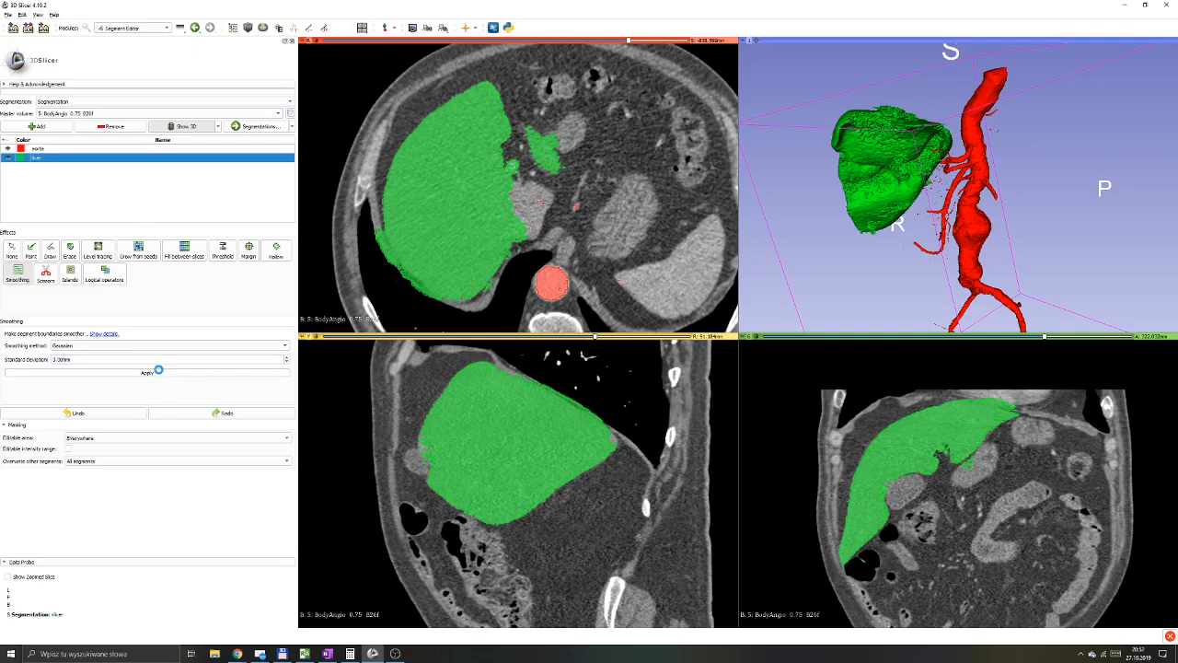
# Apply Gaussian smoothing to the liver segment
pyautogui.click(147, 372)
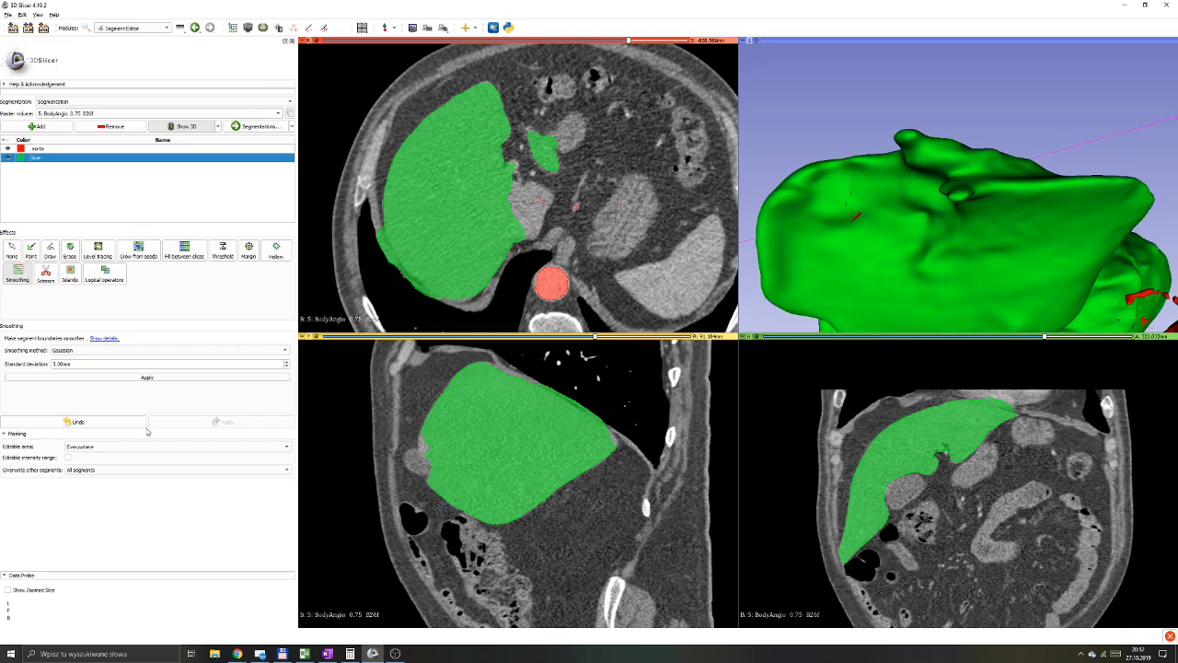
pyautogui.moveTo(151, 423)
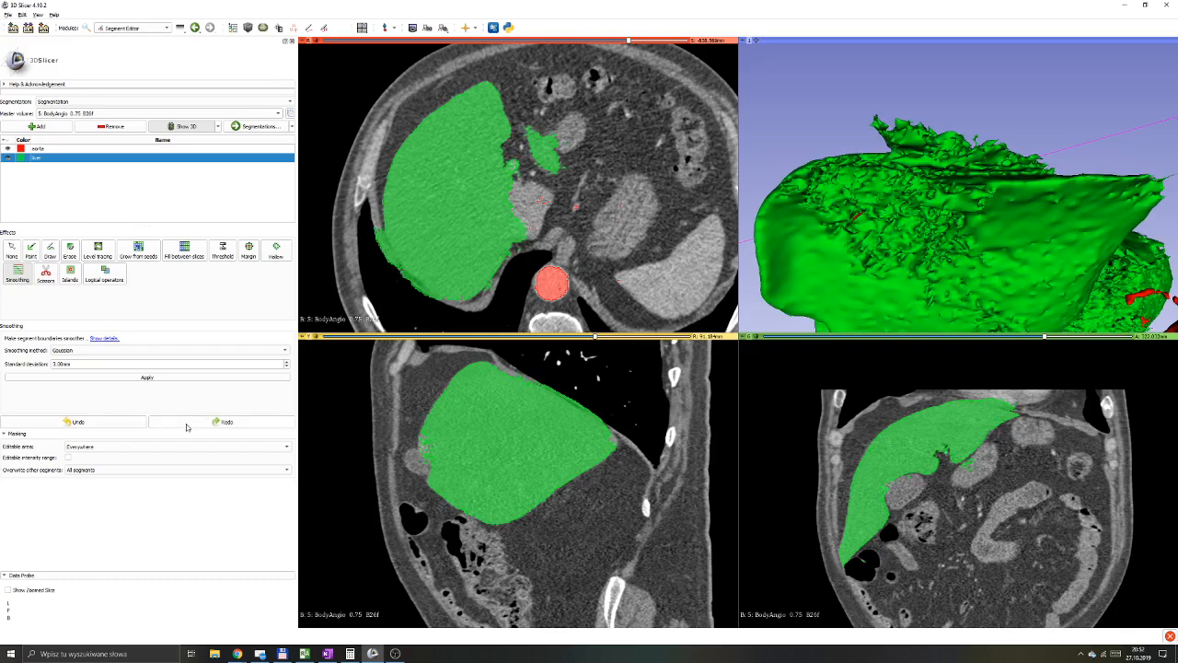
# Redo the liver smoothing after undoing it for comparison
pyautogui.click(148, 377)
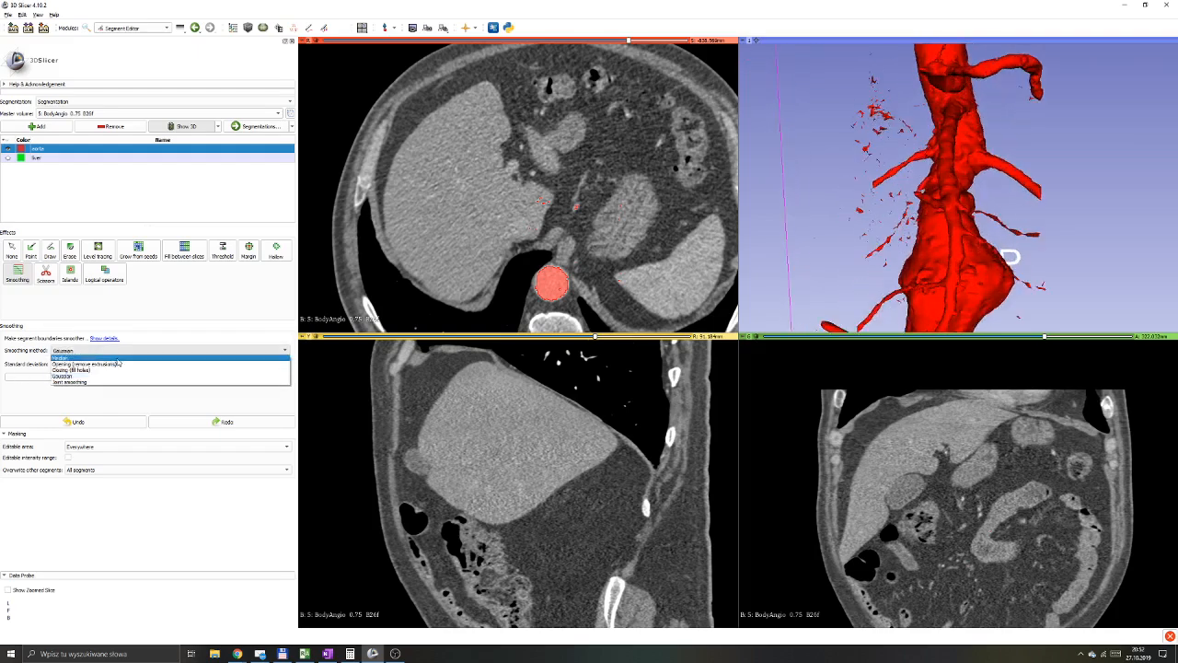
# Smooth the aorta with another method and kernel size, then undo to compare
pyautogui.click(85, 365)
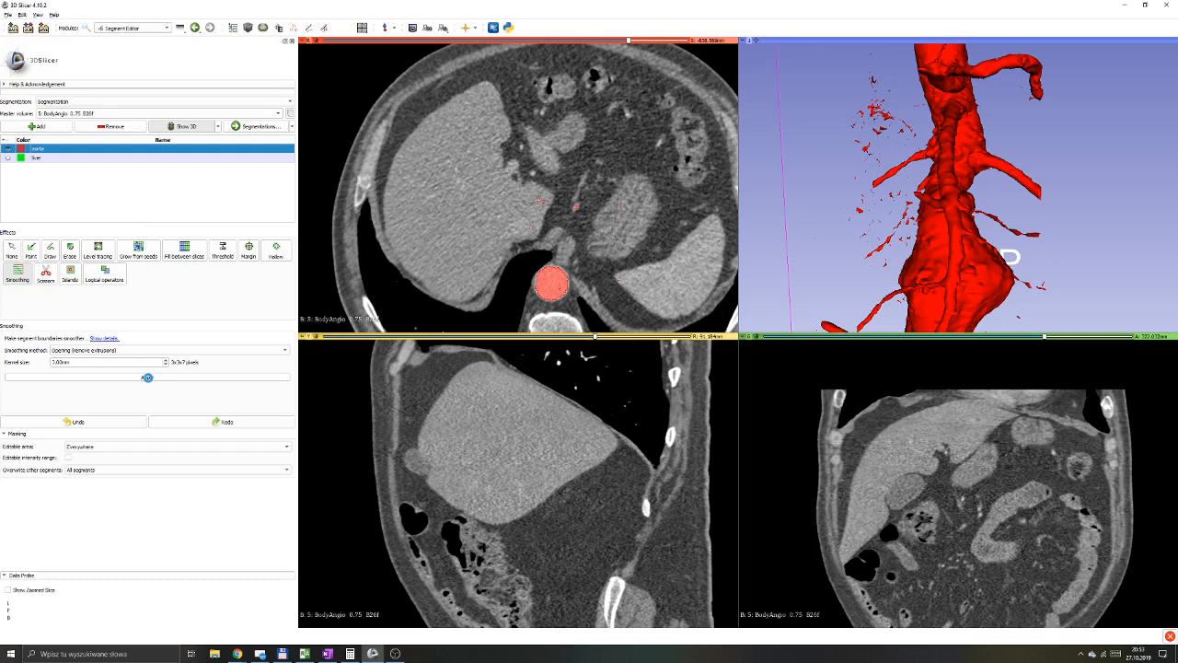
pyautogui.click(147, 379)
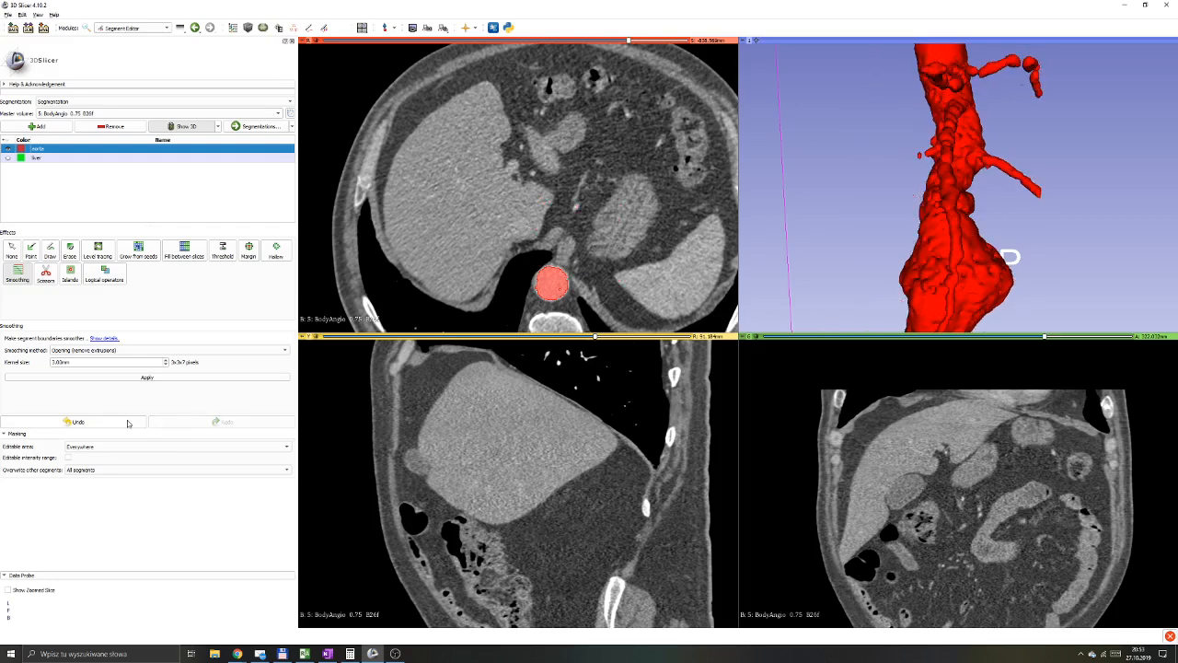
pyautogui.click(77, 422)
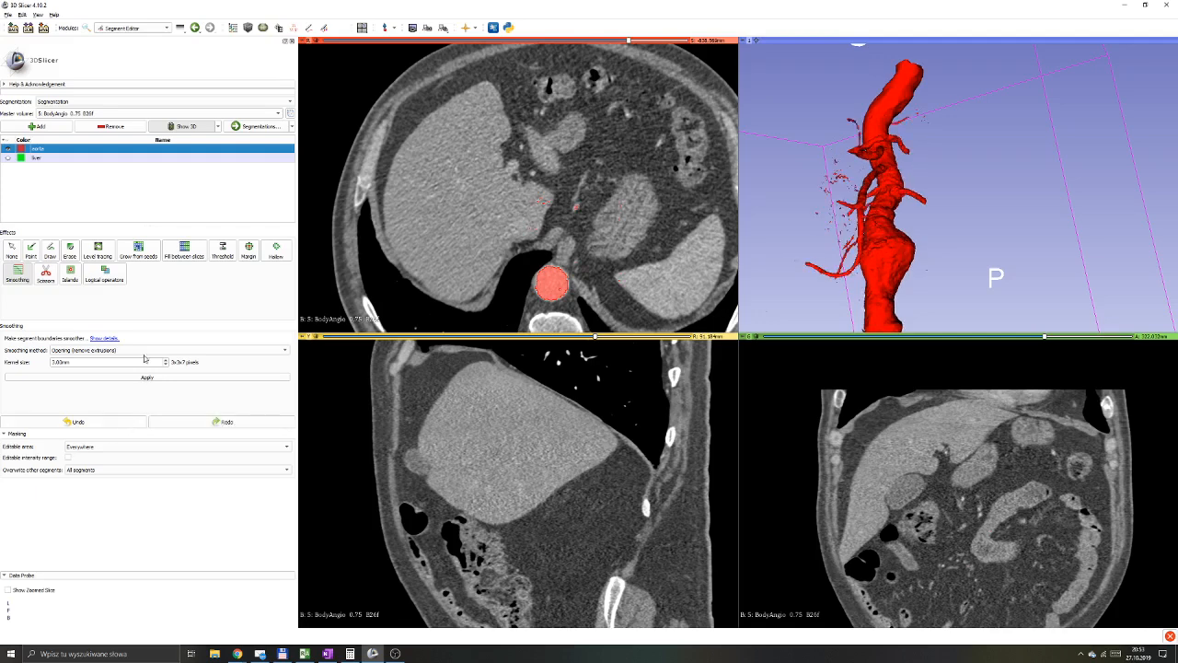
# Try further smoothing methods from the list on the aorta segment
pyautogui.click(169, 350)
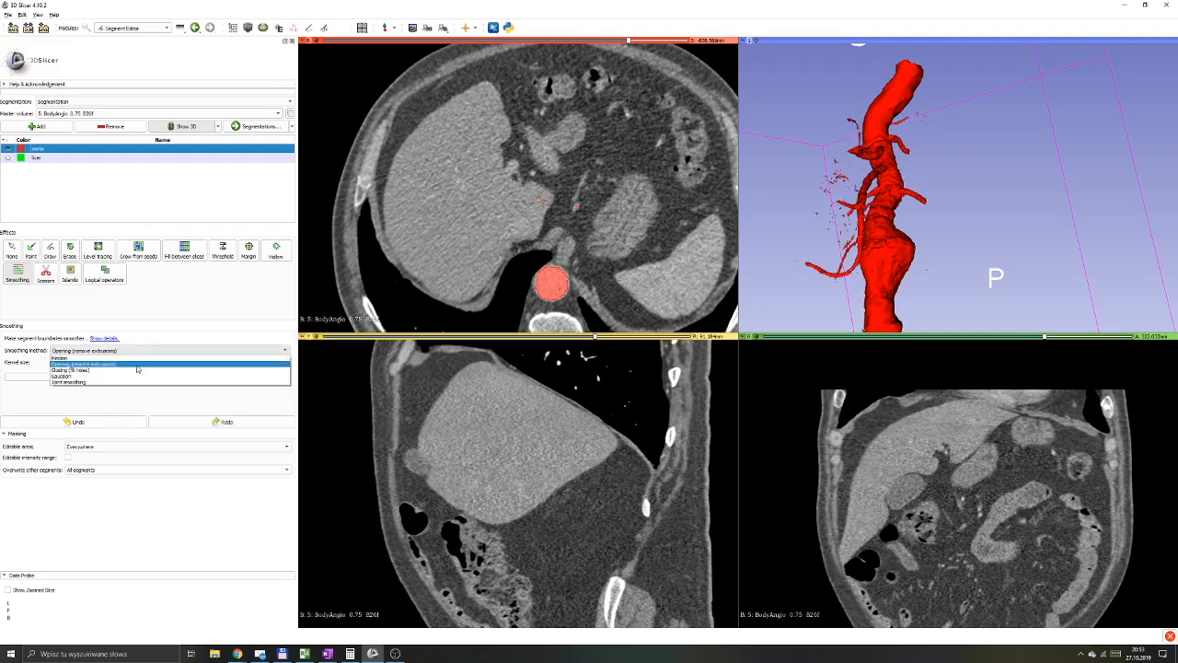
pyautogui.moveTo(129, 369)
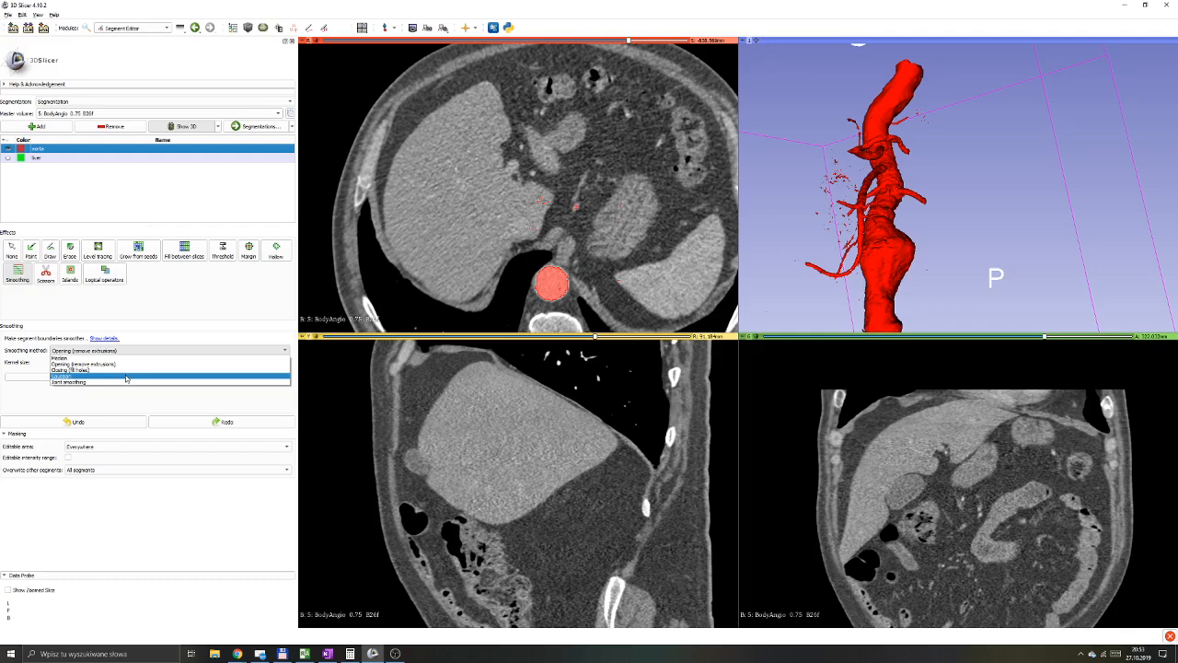
pyautogui.click(83, 363)
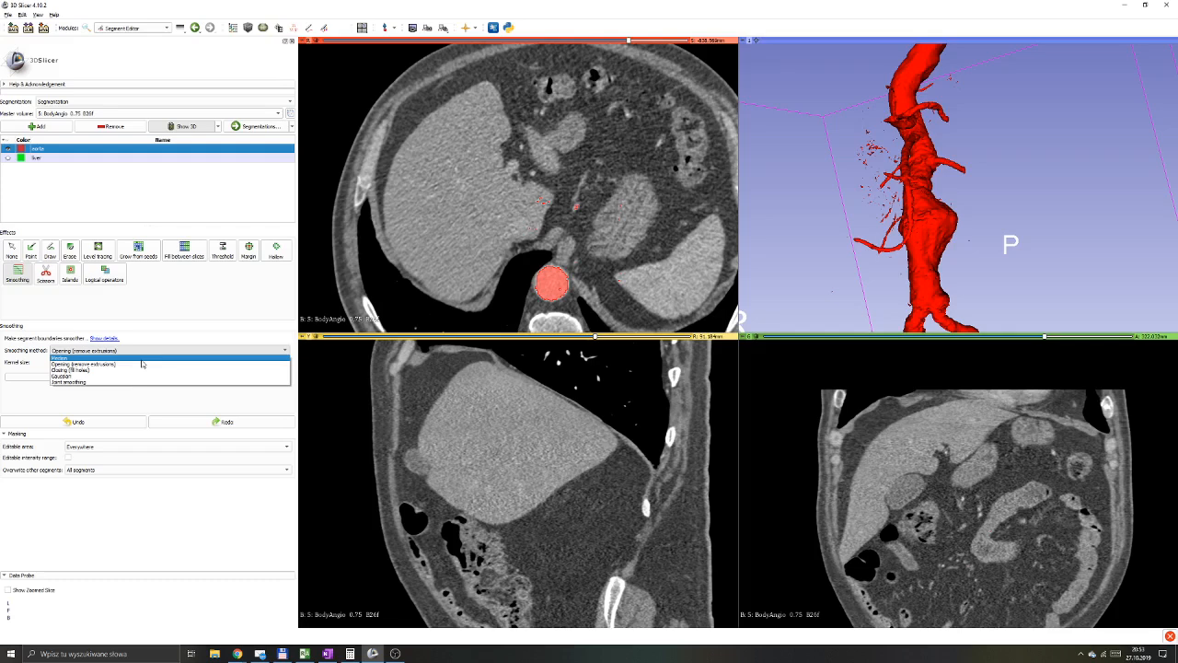
pyautogui.click(83, 365)
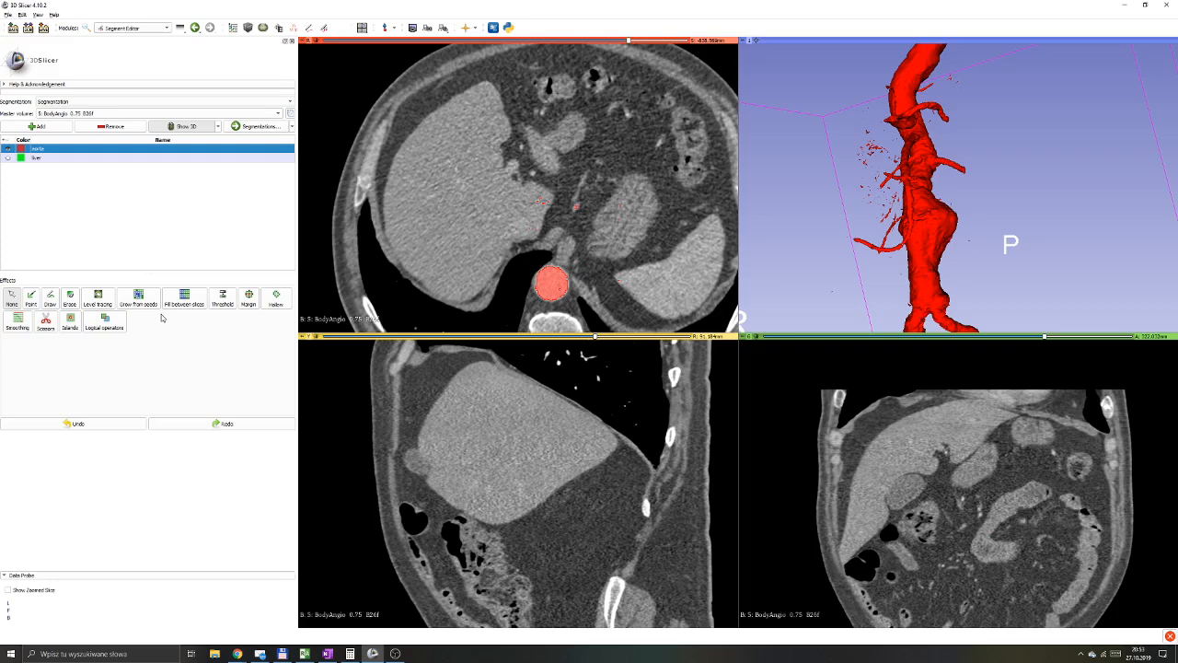
# Switch to the Fill between slices effect on the liver segment with Show 3D off
pyautogui.click(185, 250)
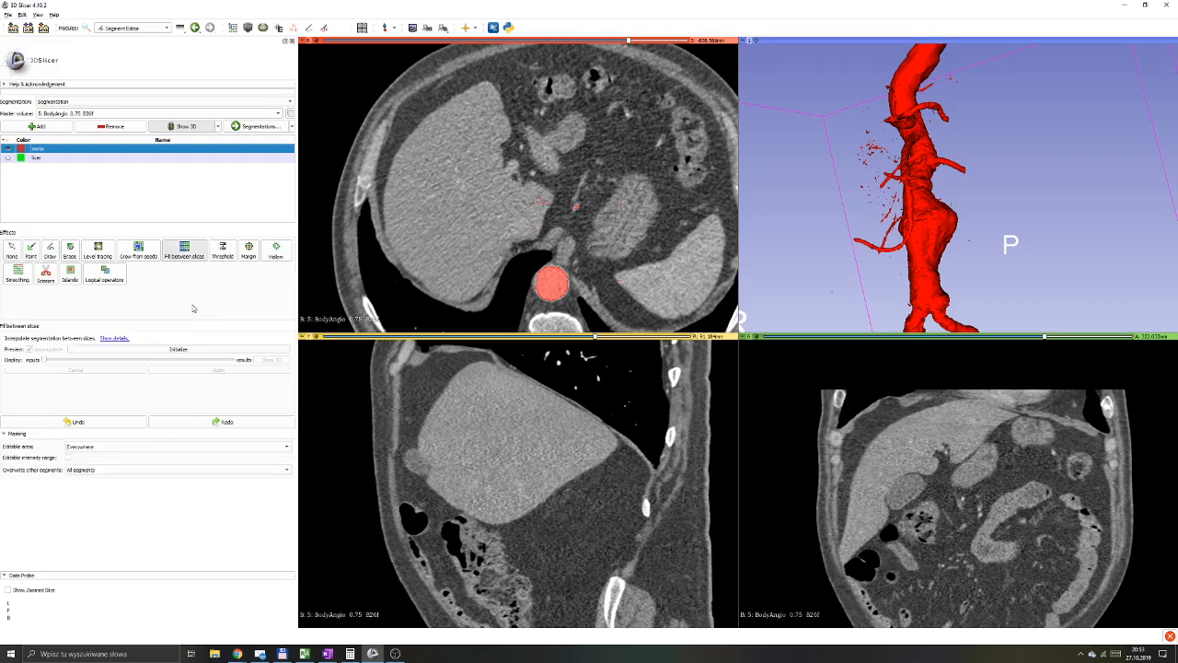
pyautogui.moveTo(191, 306)
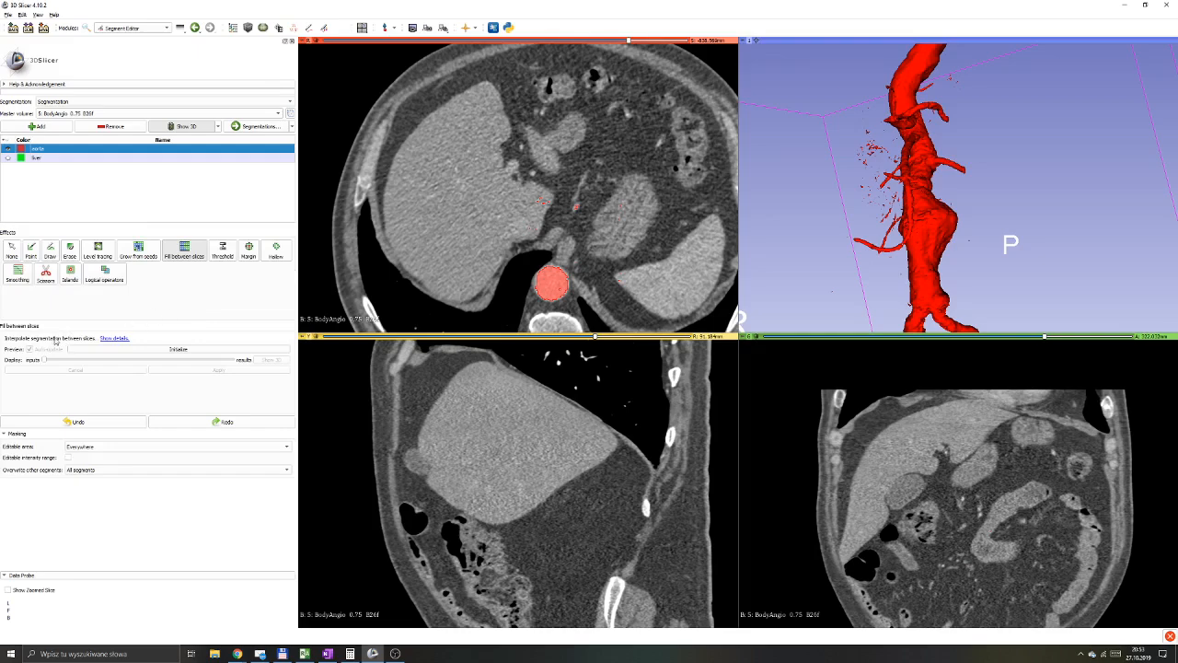
pyautogui.click(26, 251)
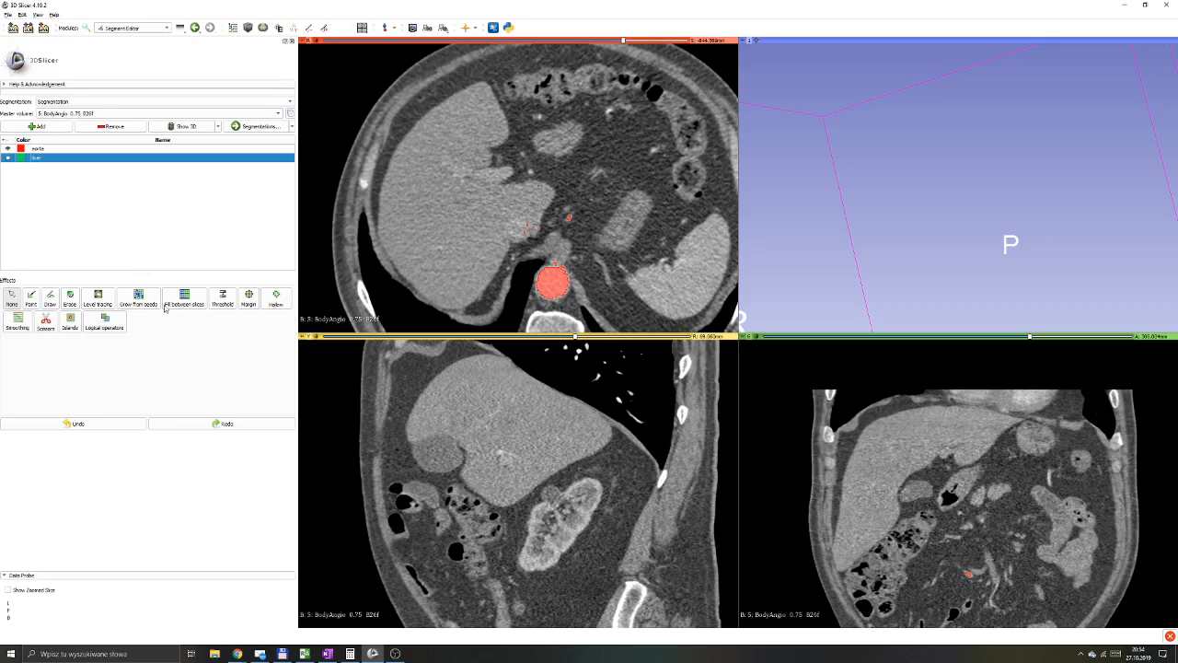
pyautogui.moveTo(195, 313)
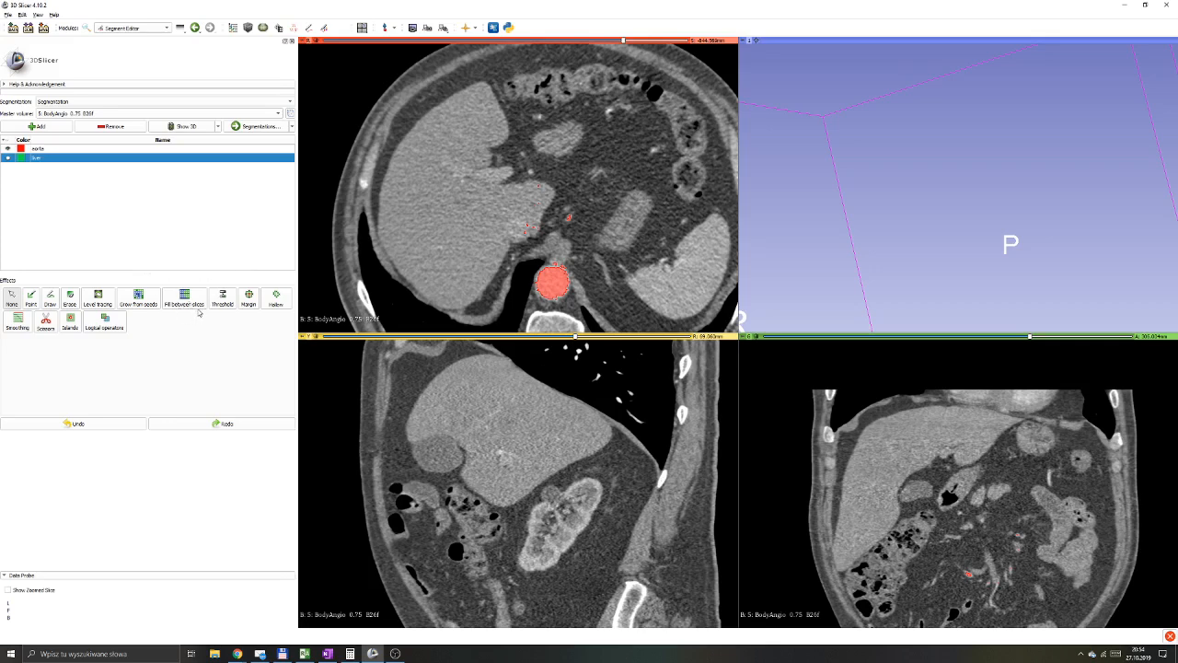
pyautogui.moveTo(193, 309)
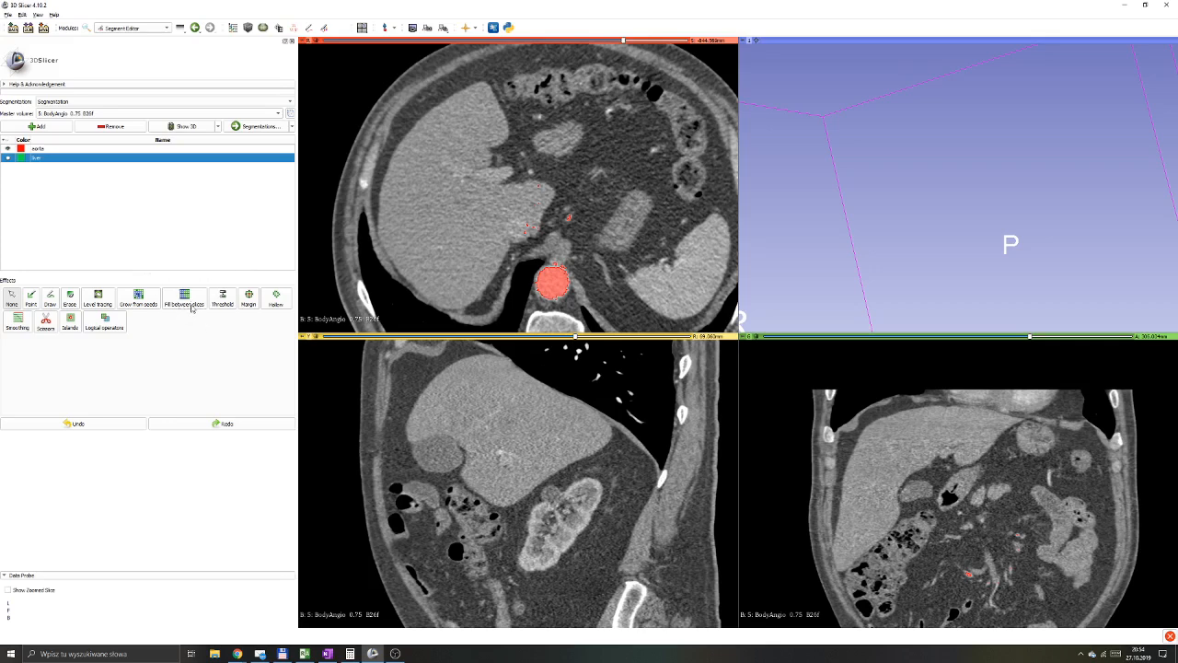
pyautogui.click(184, 249)
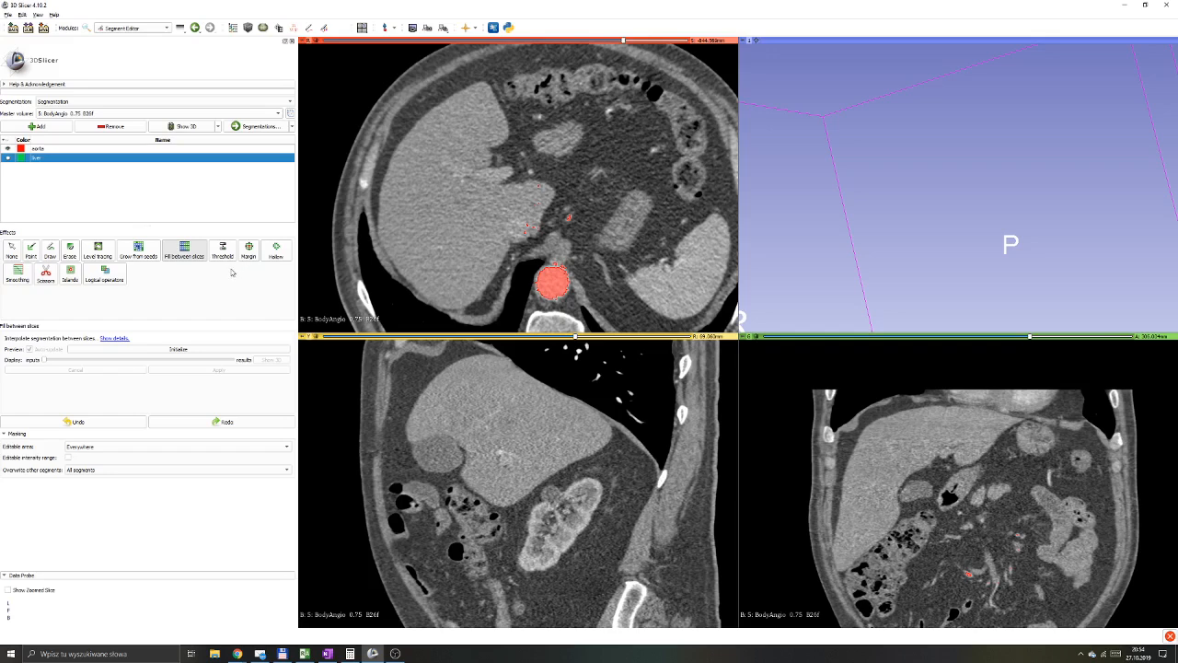
pyautogui.moveTo(74, 280)
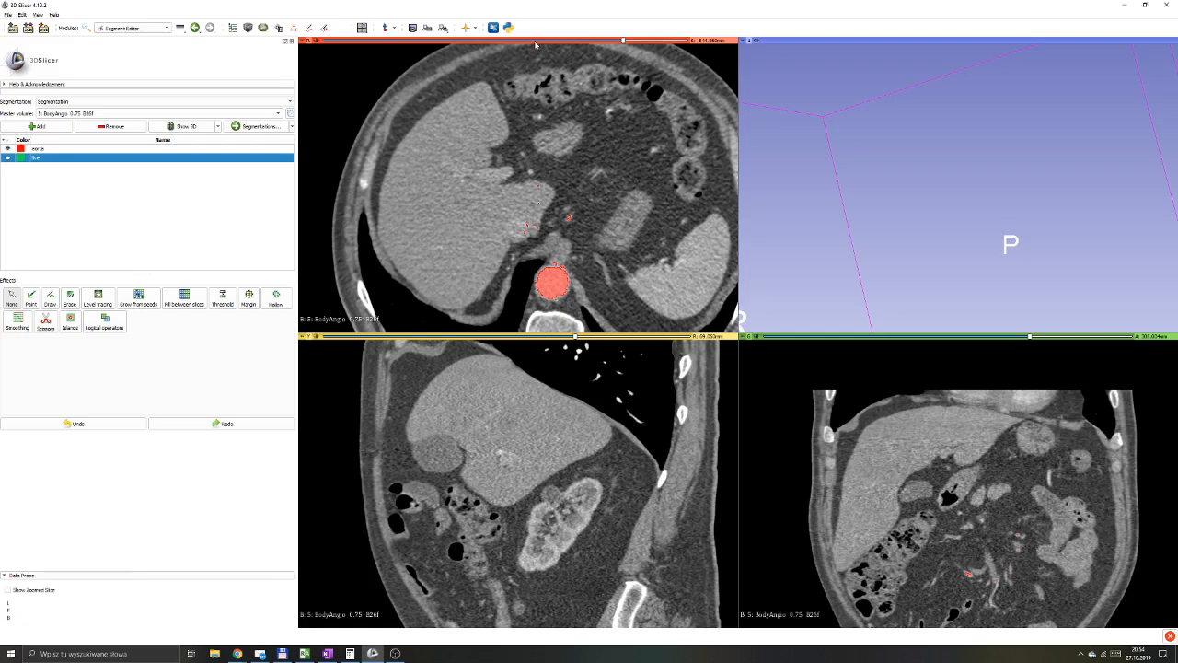
pyautogui.moveTo(523, 55)
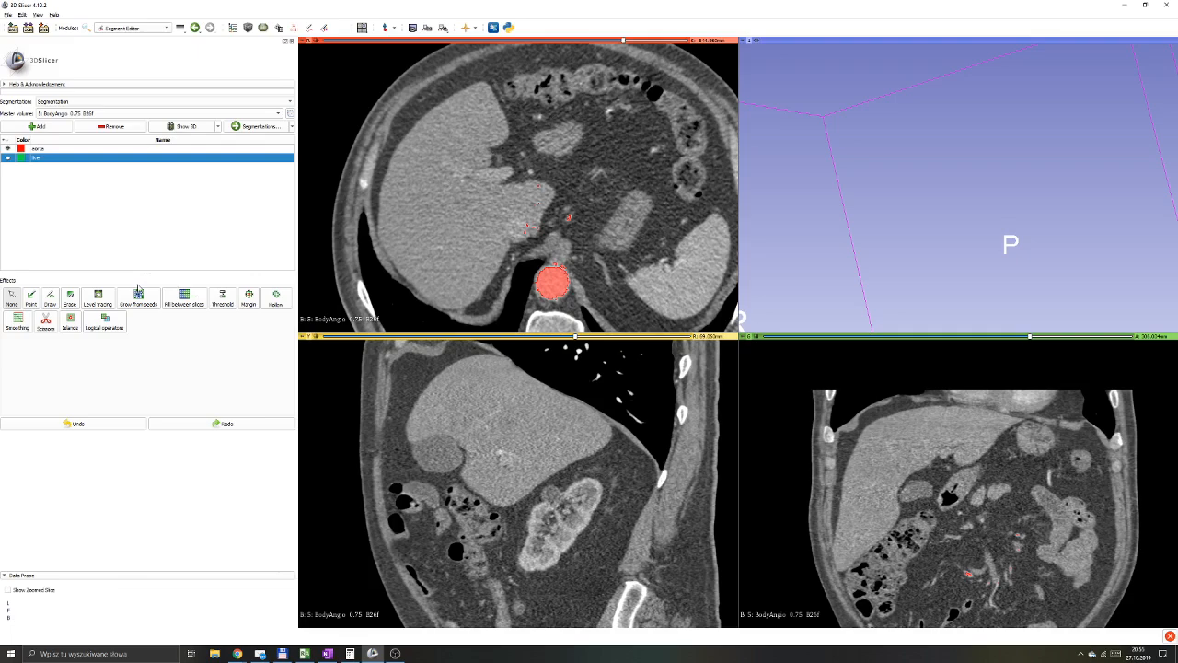
pyautogui.moveTo(508, 27)
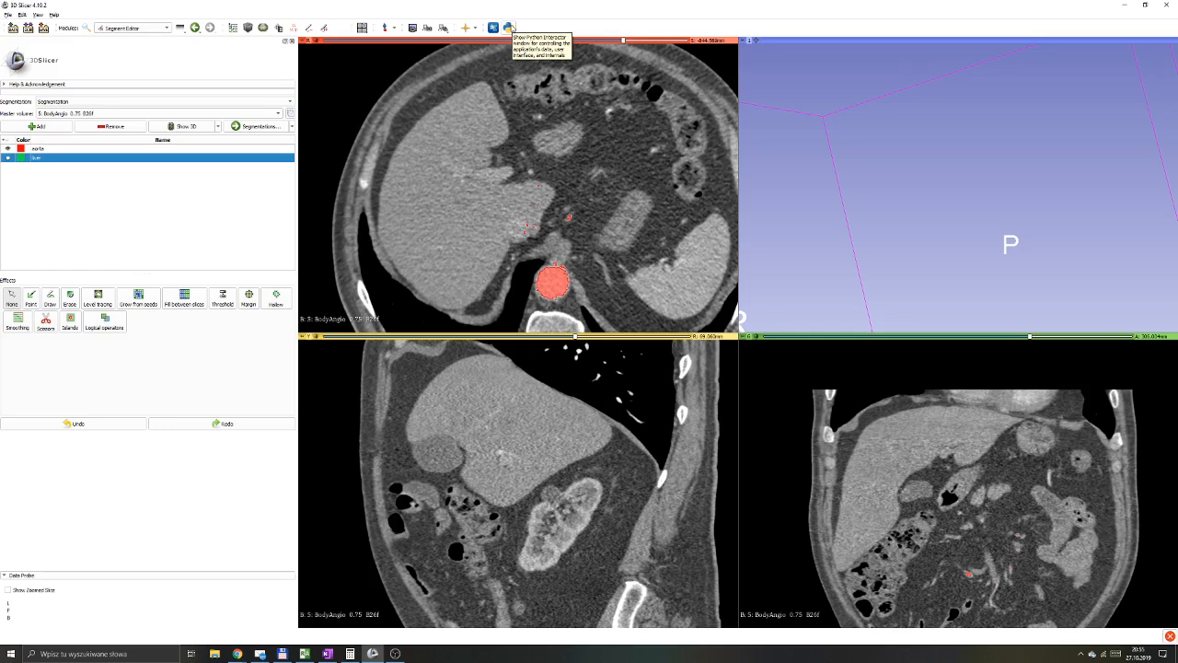
pyautogui.moveTo(512, 30)
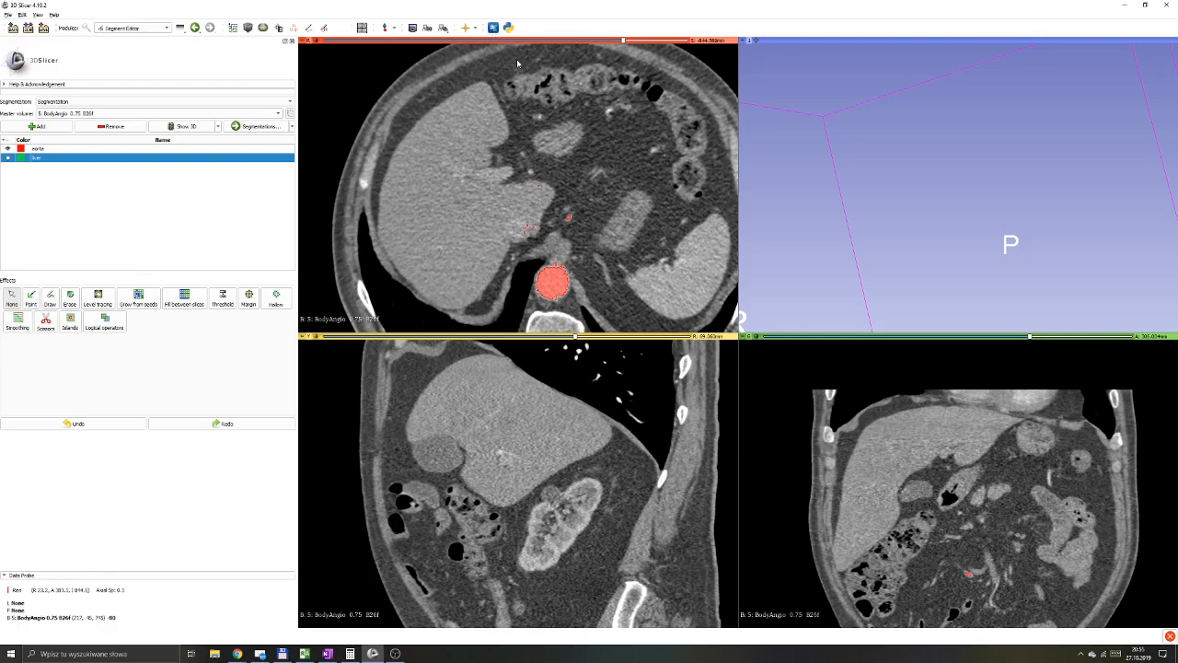
pyautogui.moveTo(504, 75)
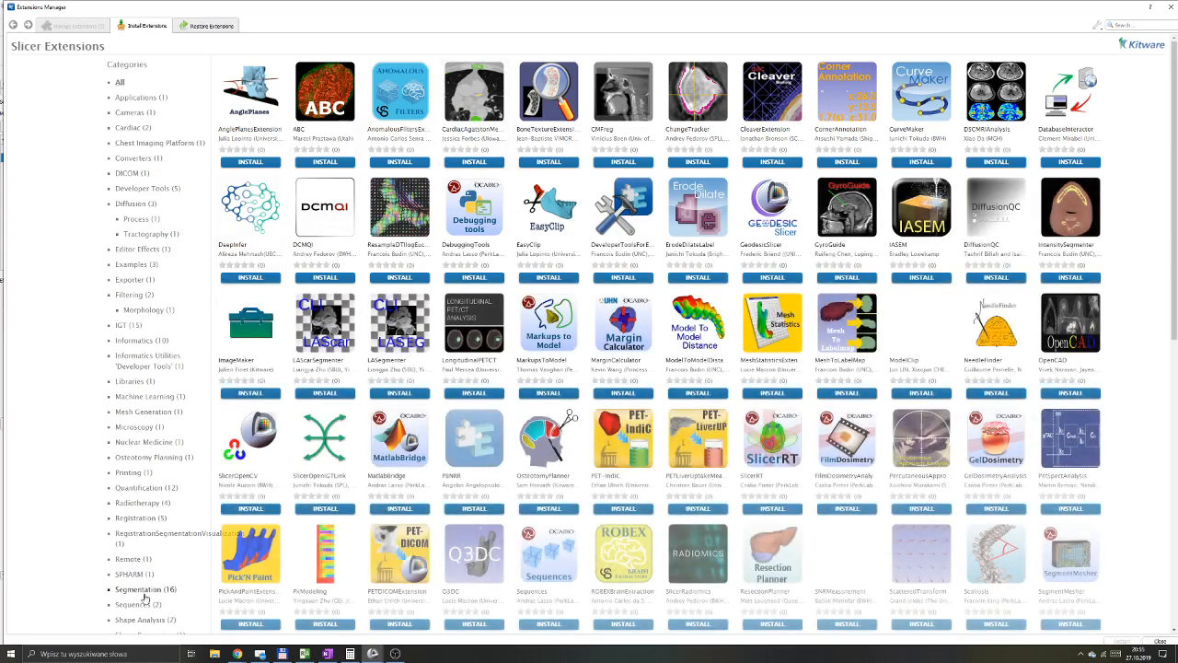
# Filter to the Segmentation category and show the SegmentEditorExtraEffects extension page
pyautogui.click(148, 589)
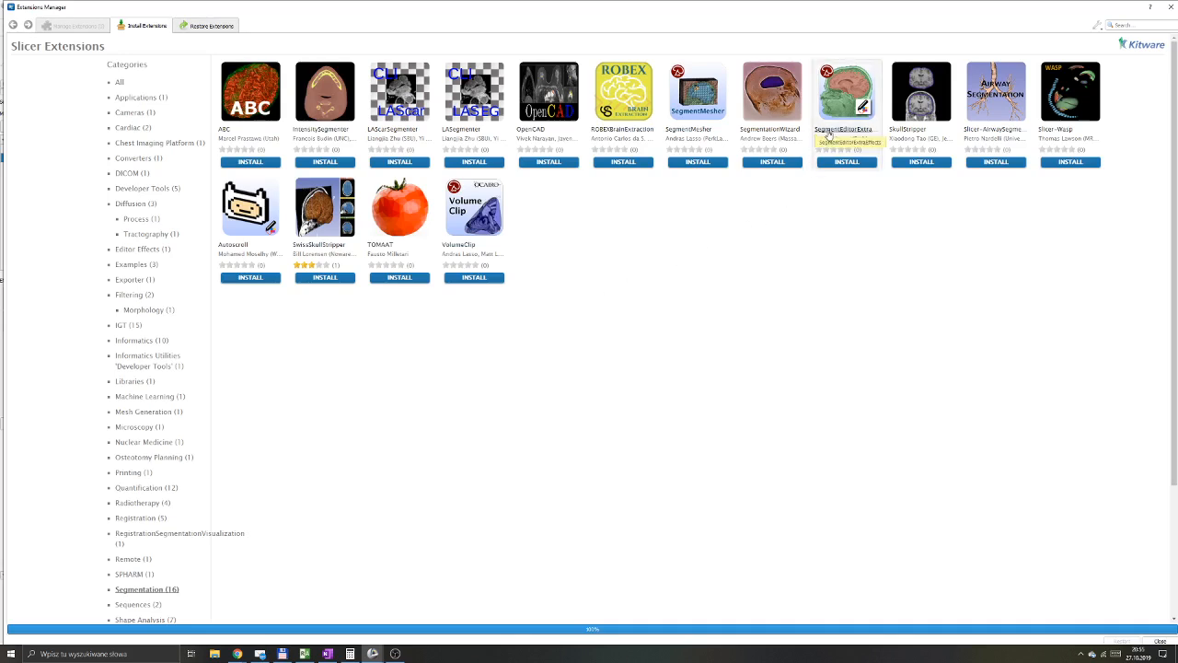
pyautogui.click(845, 91)
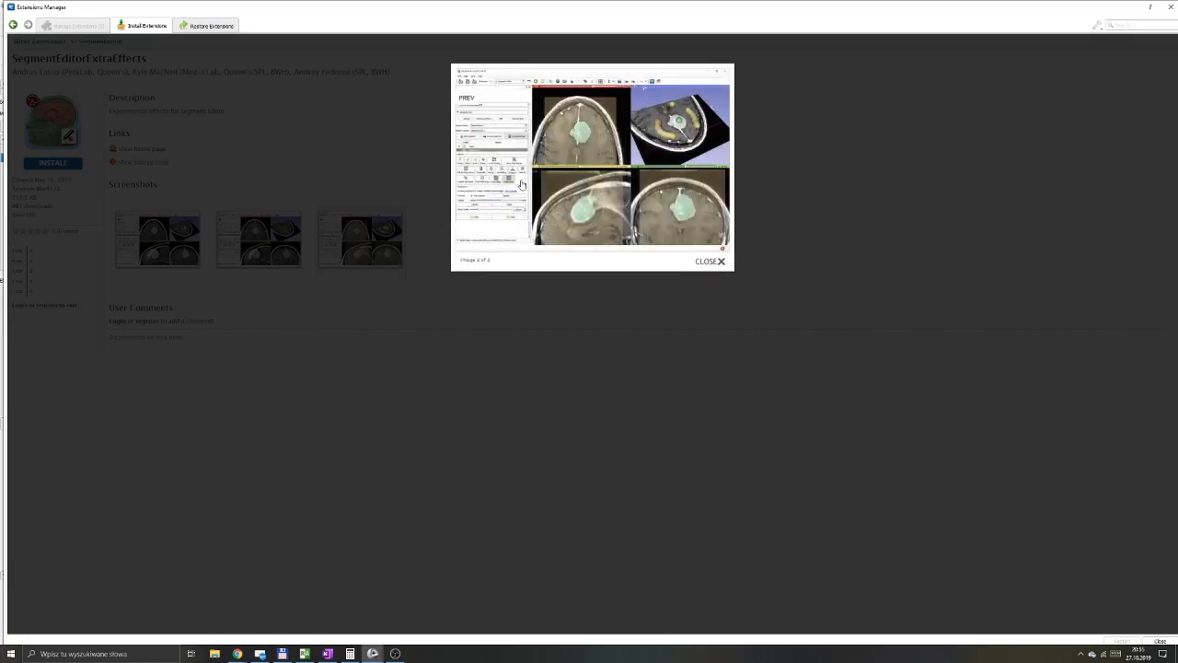
pyautogui.moveTo(525, 194)
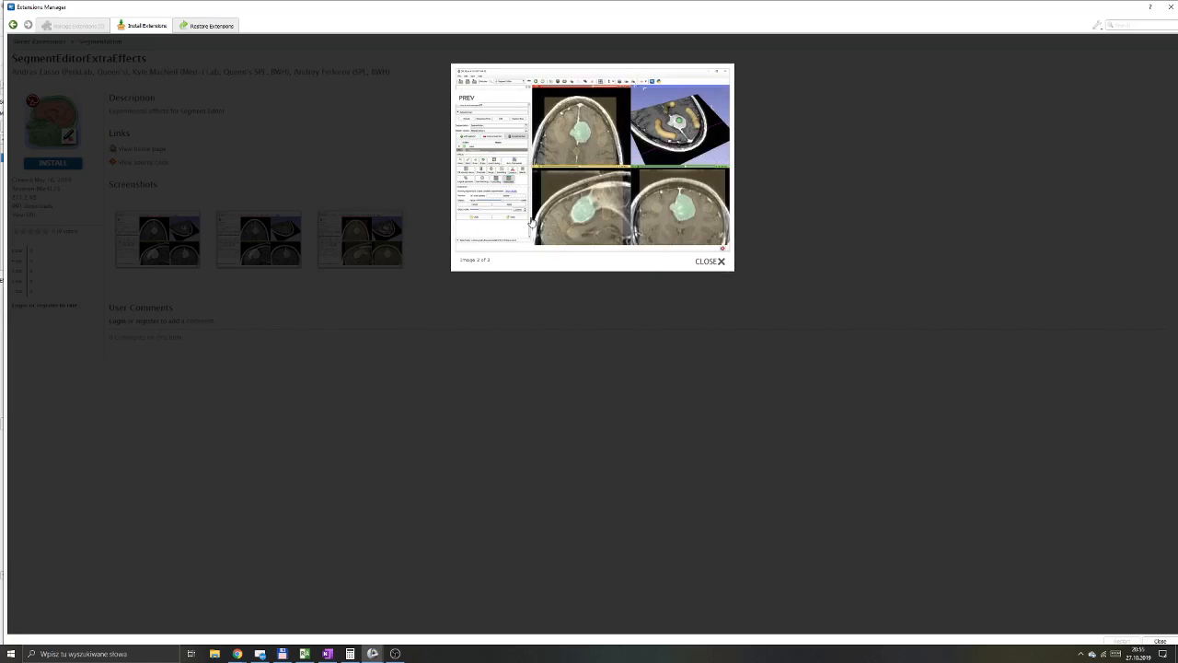
pyautogui.moveTo(505, 228)
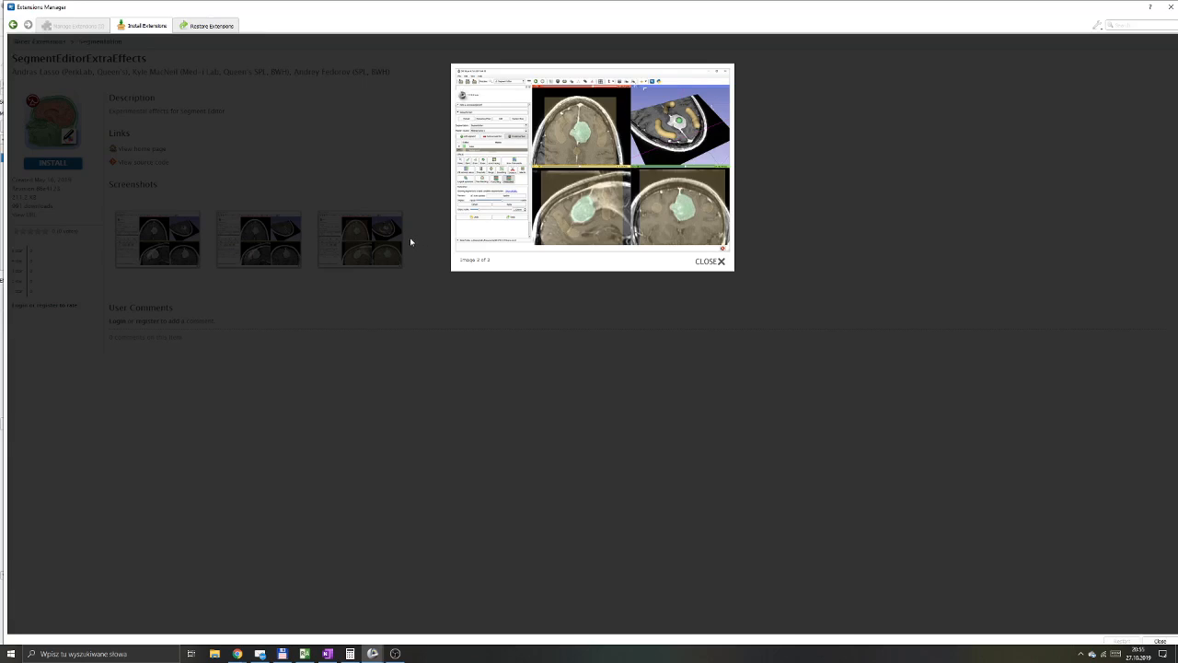
pyautogui.click(711, 261)
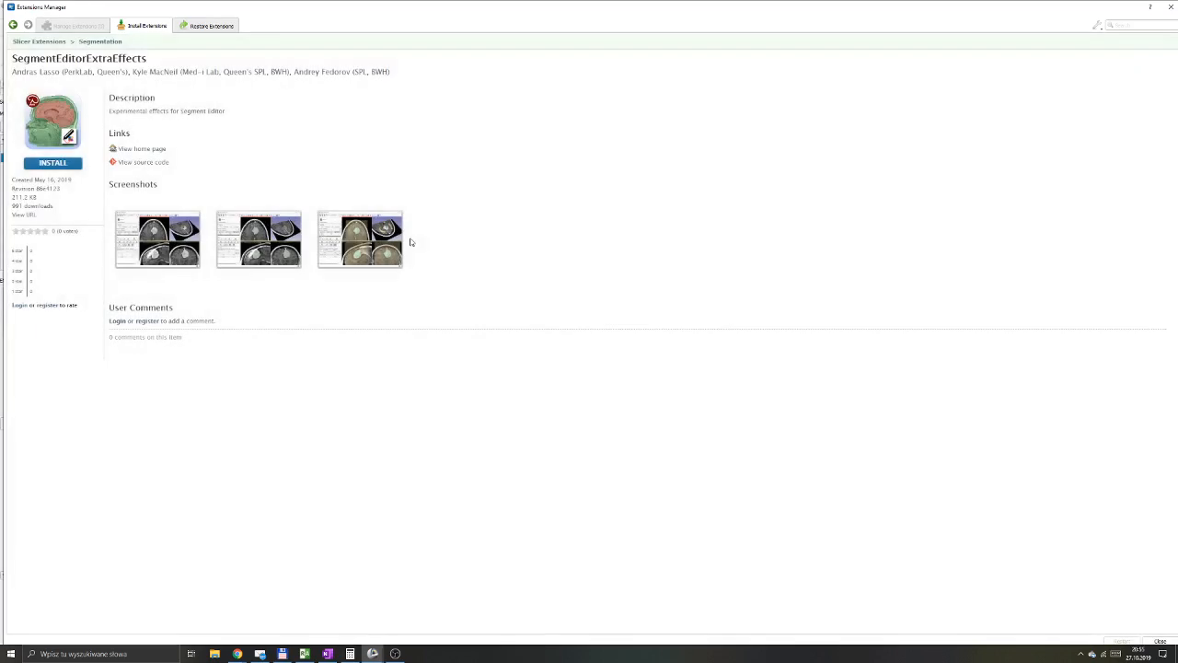
pyautogui.moveTo(409, 243)
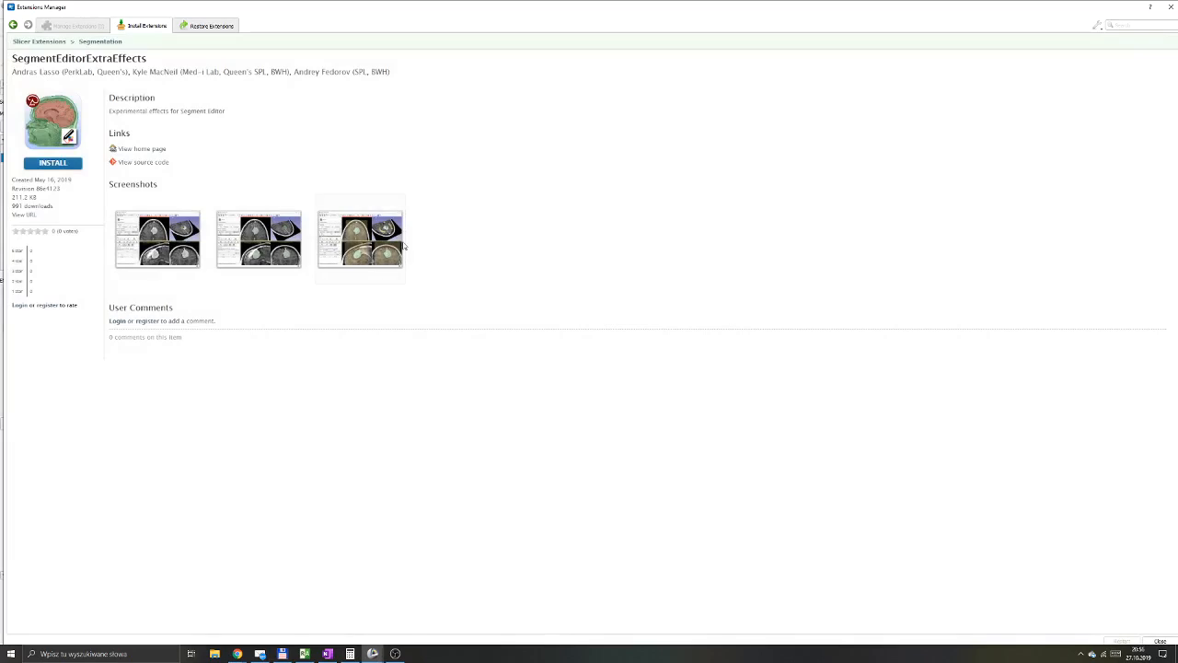
pyautogui.moveTo(777, 217)
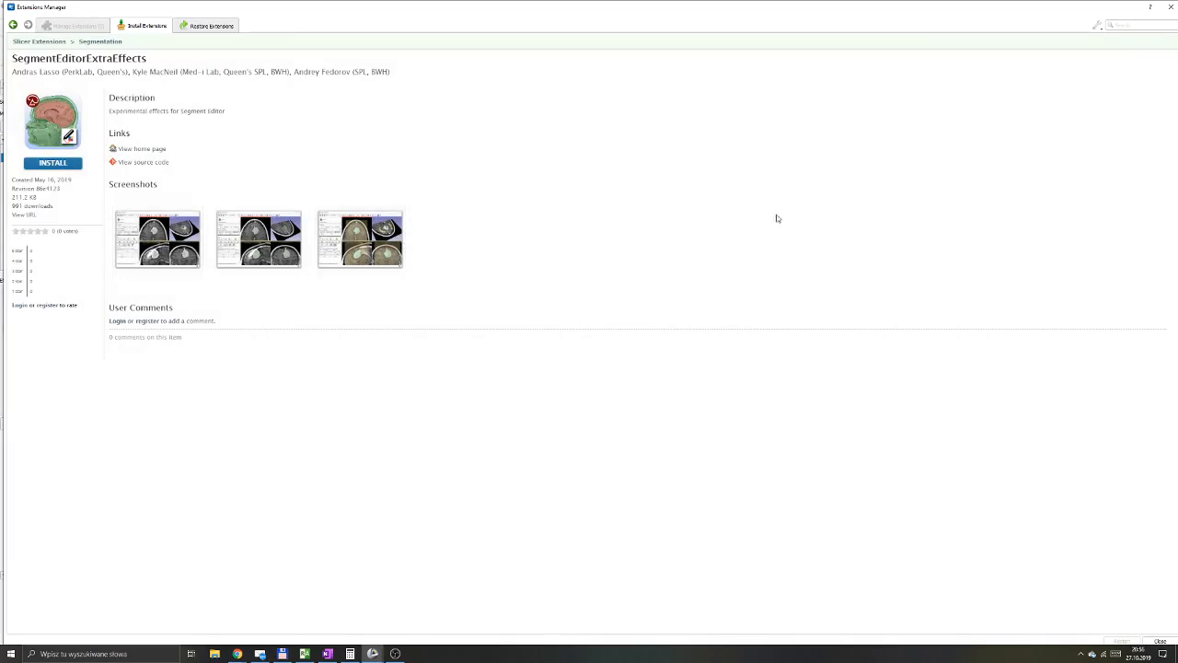
pyautogui.moveTo(760, 180)
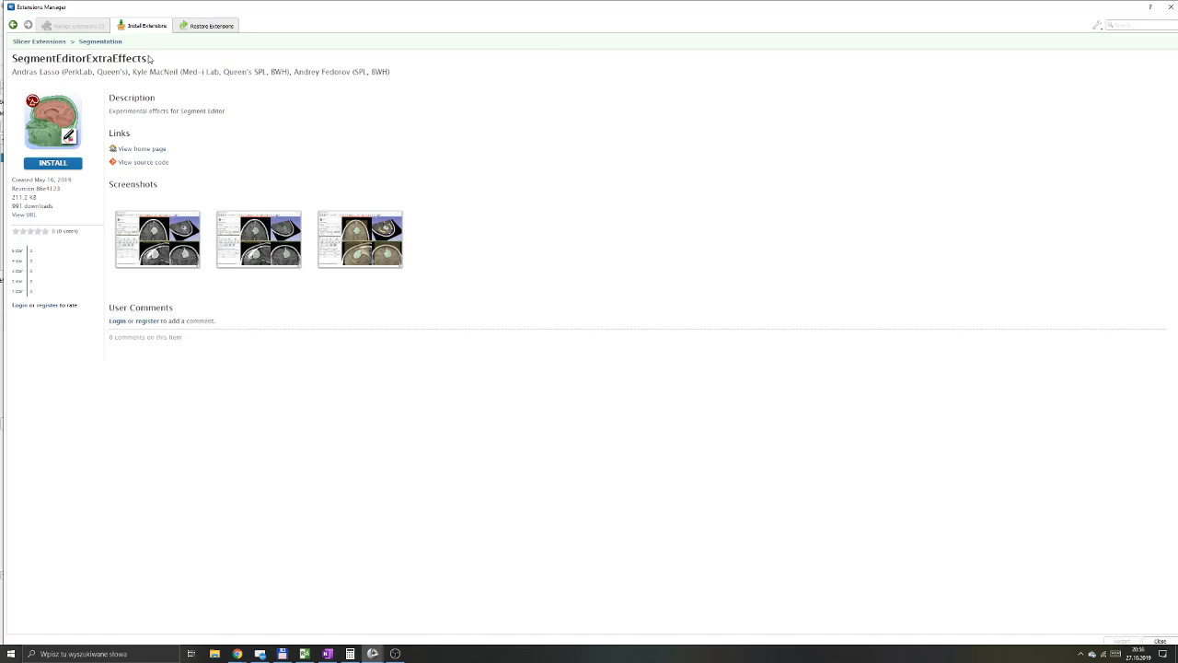
pyautogui.moveTo(337, 42)
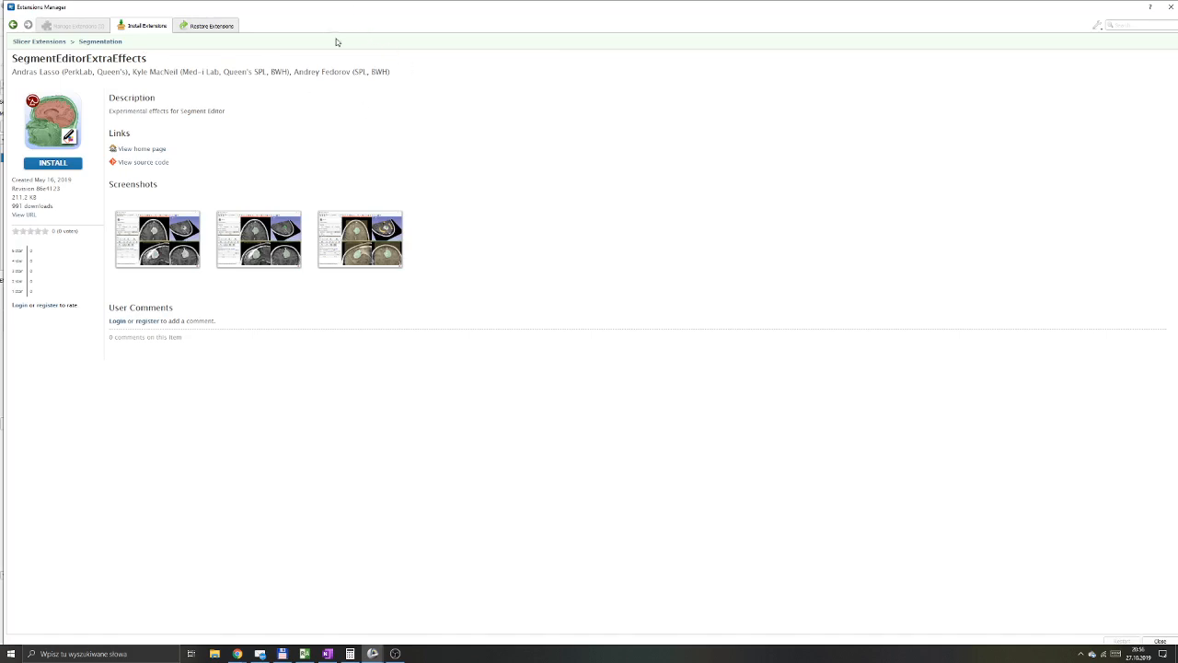